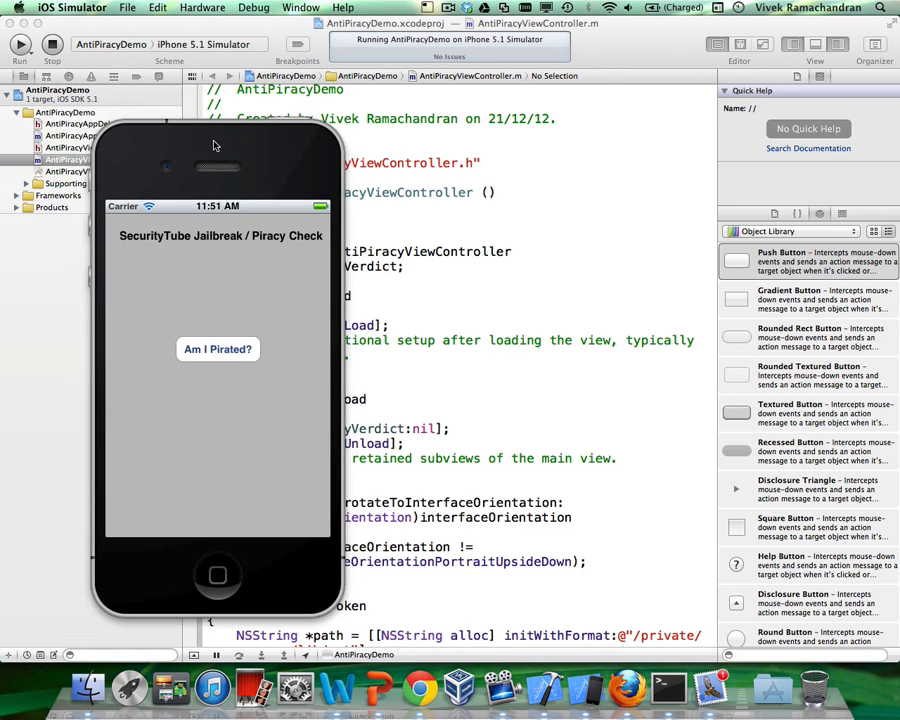
Move the simulator window and run the AntiPiracyDemo 'Am I Pirated?' check.
left_click_drag(213, 145, 173, 85)
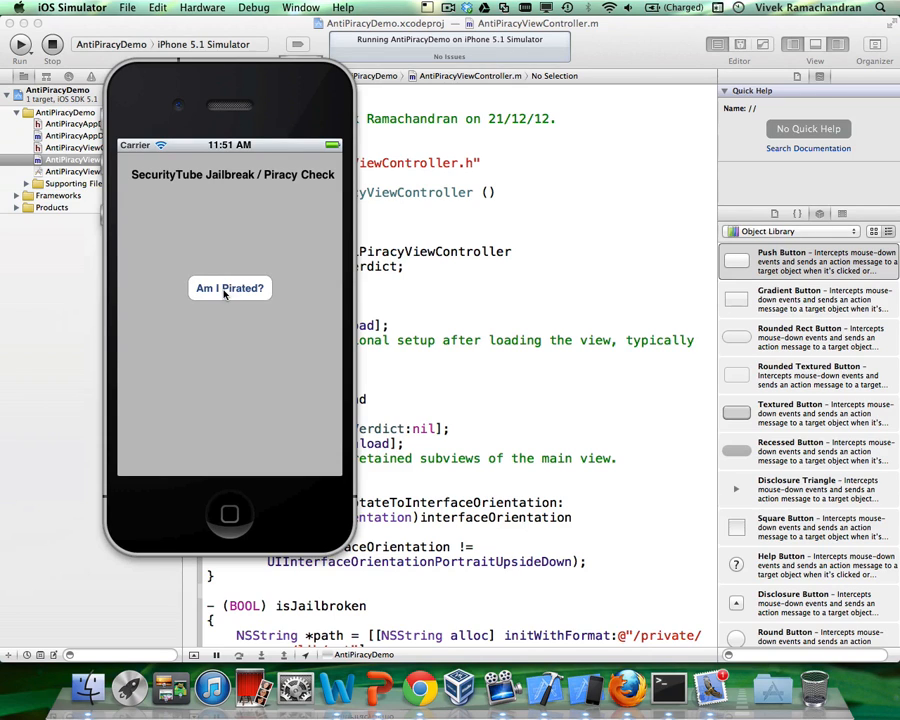
left_click(229, 288)
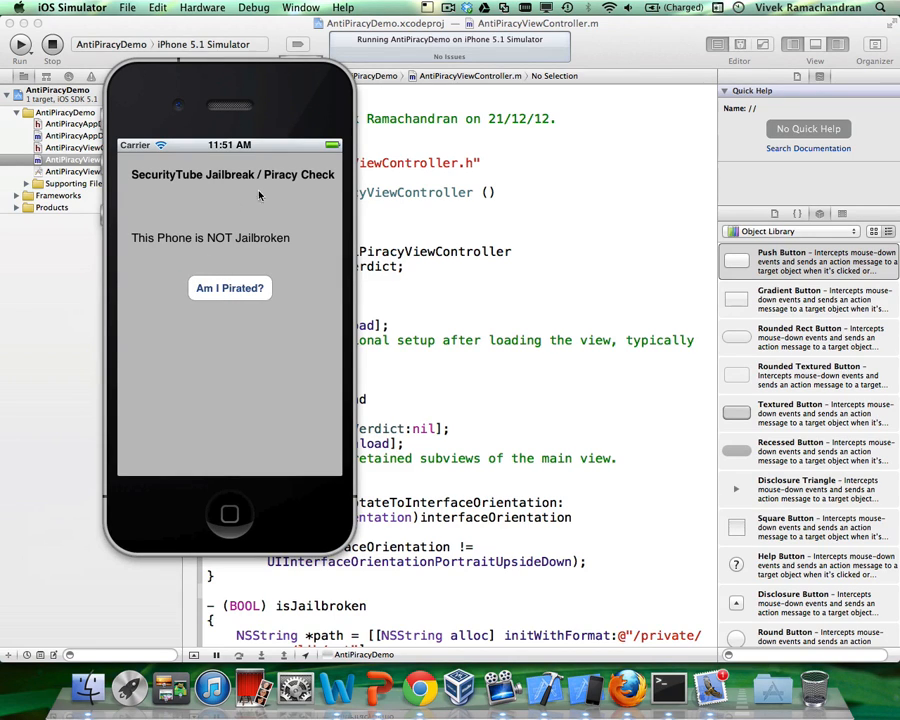
mouse_move(236, 231)
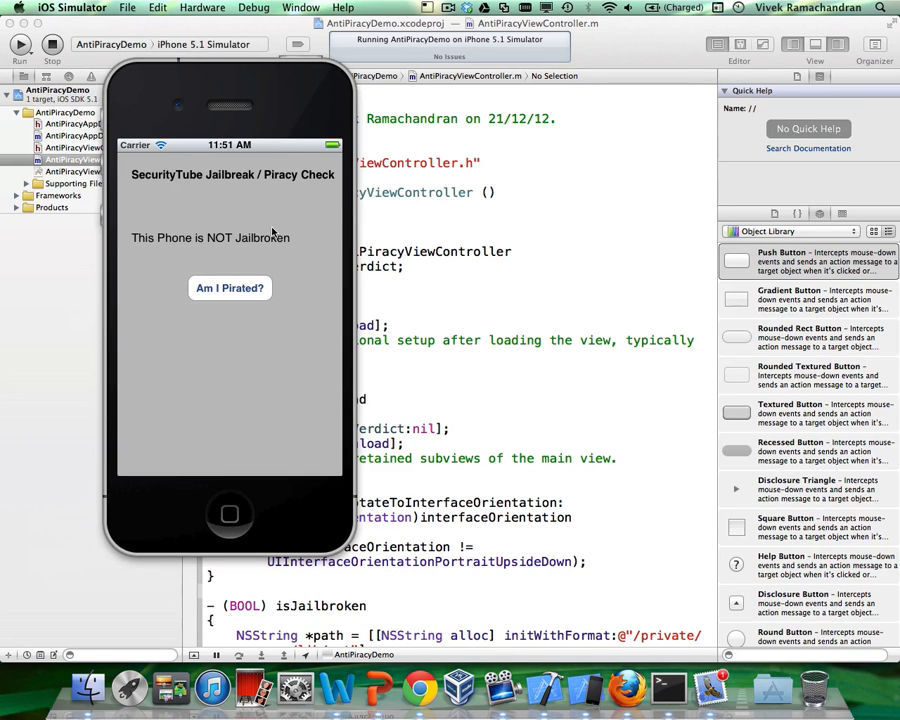
mouse_move(245, 254)
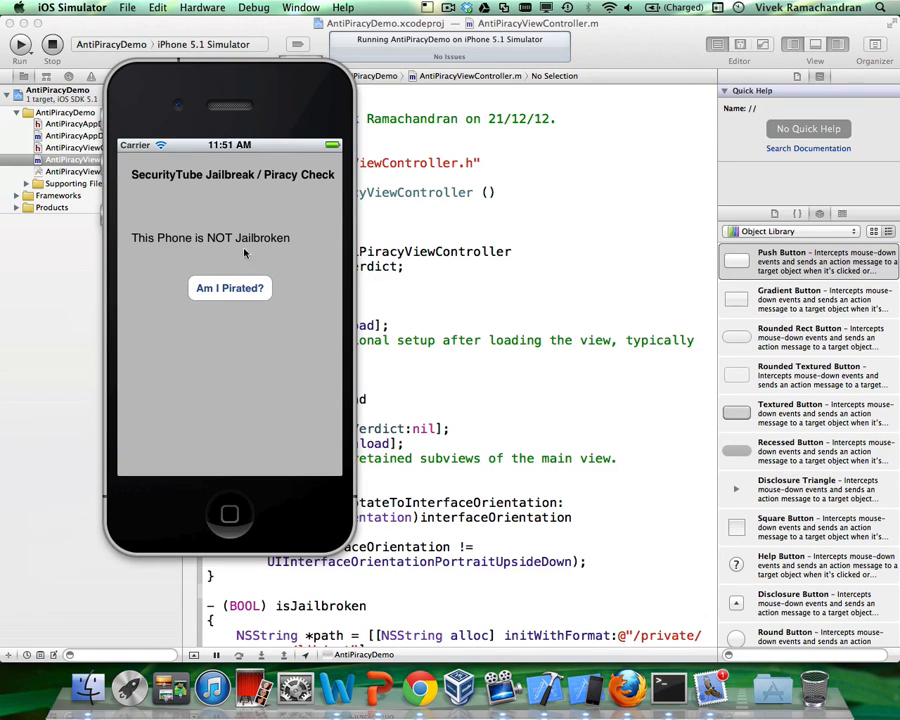
mouse_move(270, 243)
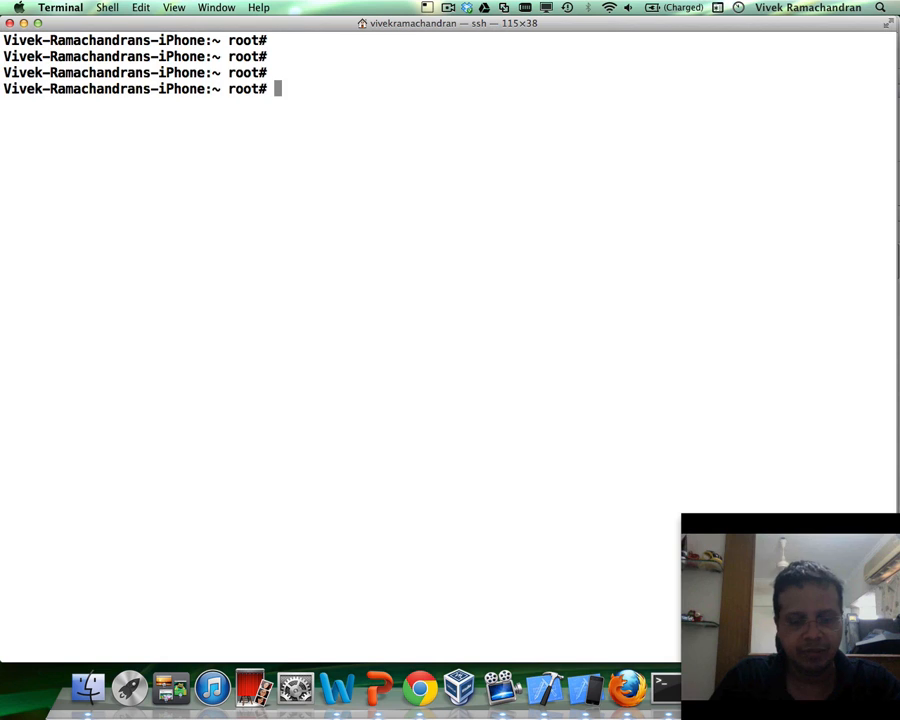
SSH into the iPhone as root and list running processes matching 'A'.
type("ssh root@localhost")
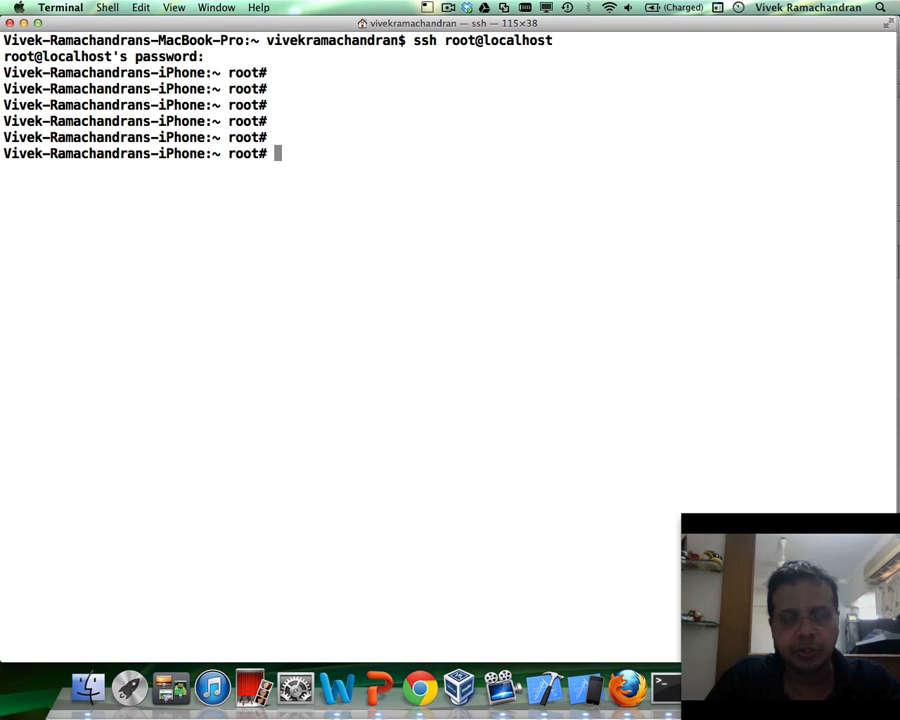
type("ps")
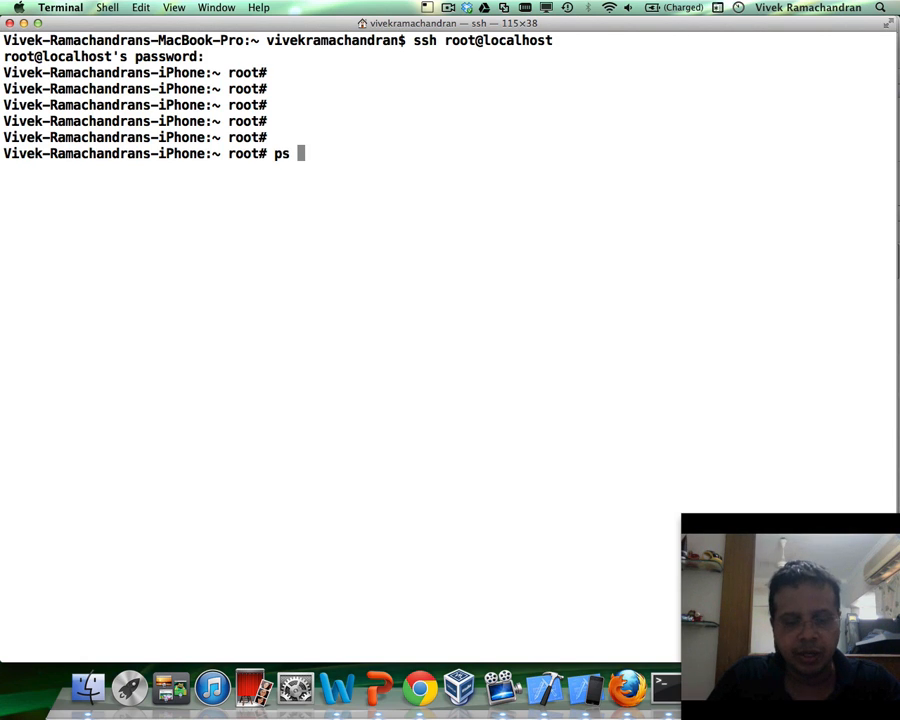
type("ax |")
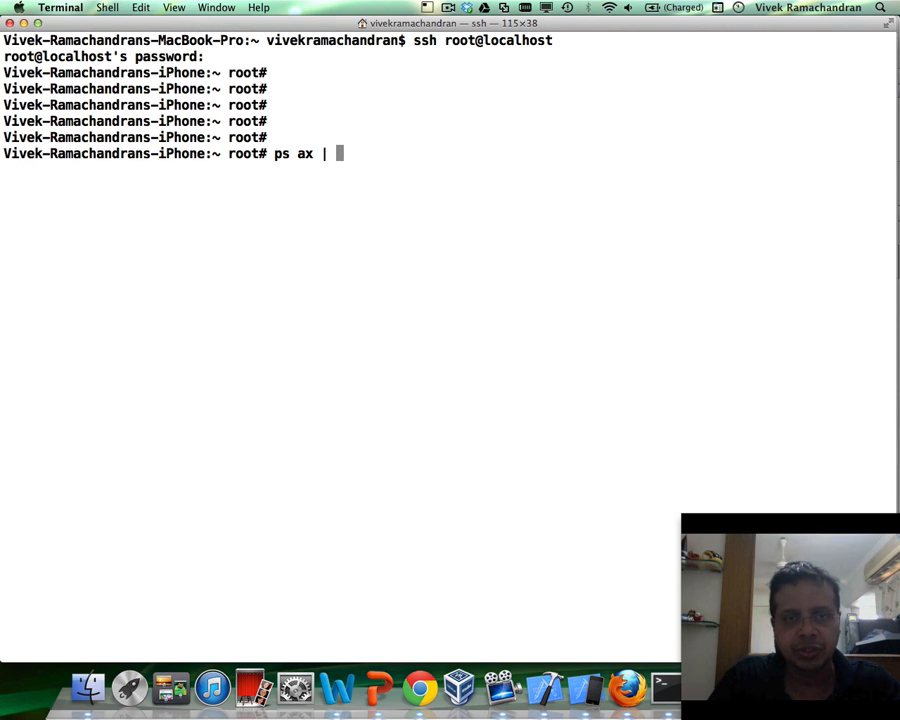
type("grep A")
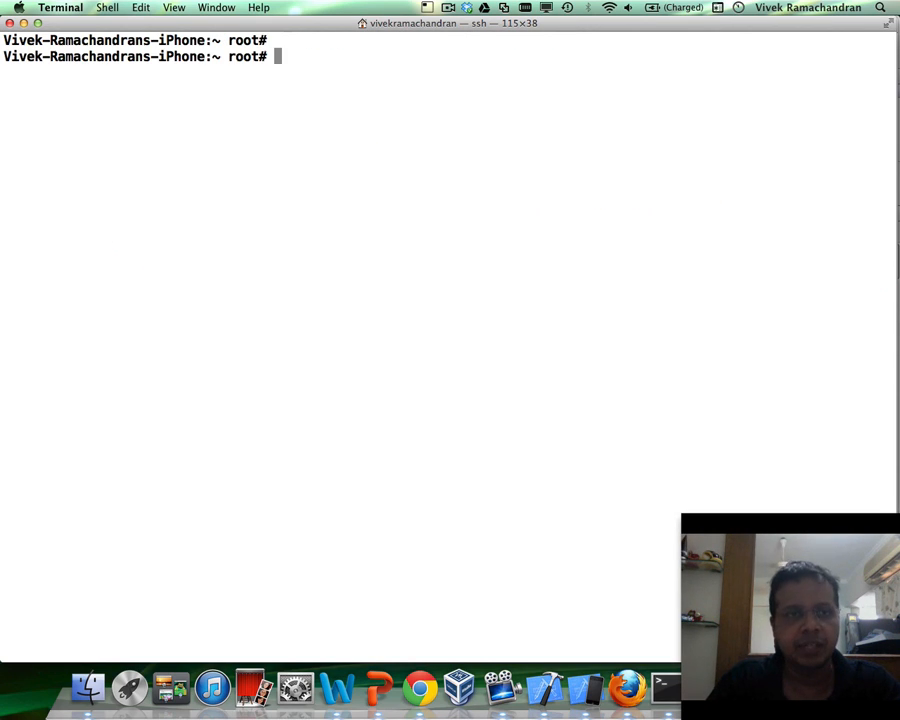
Change into the AntiPiracyDemo application folder under /var/mobile/Applications/0BD59….
type("cd /va")
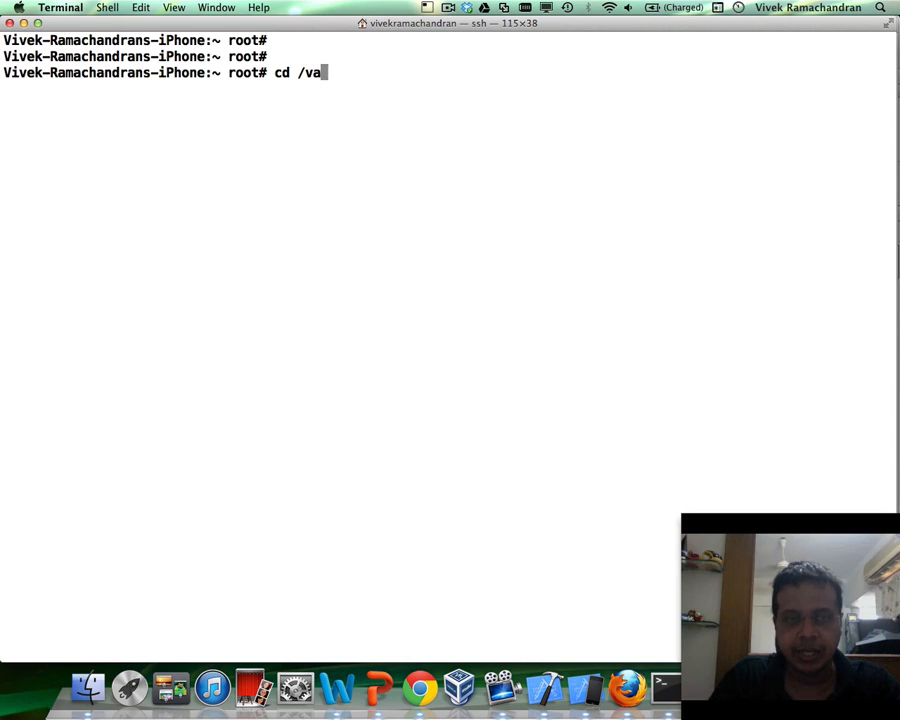
type("r/mobile/Applications/")
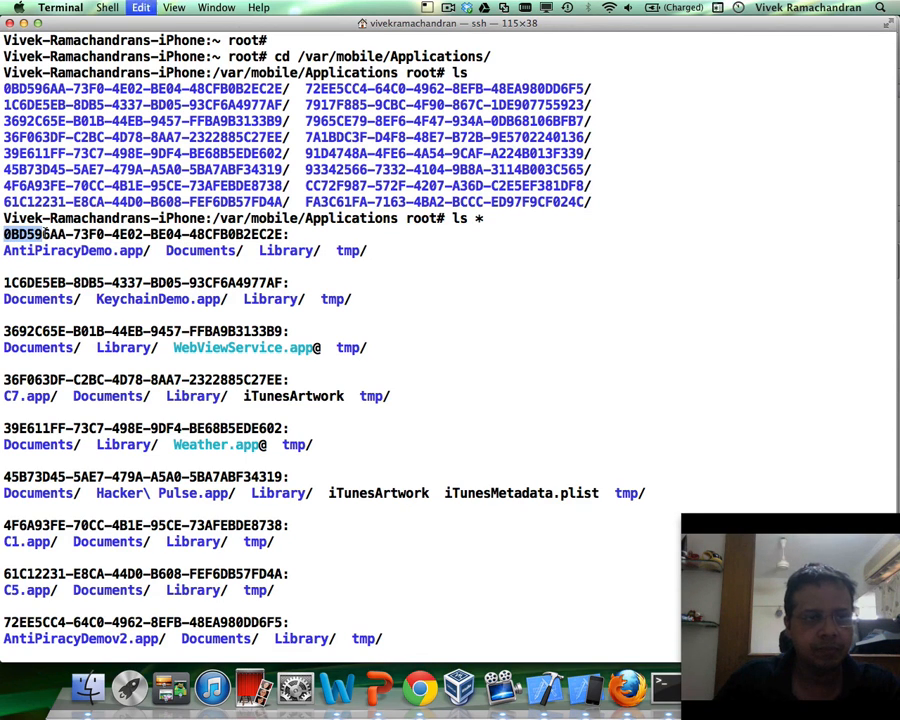
type("c")
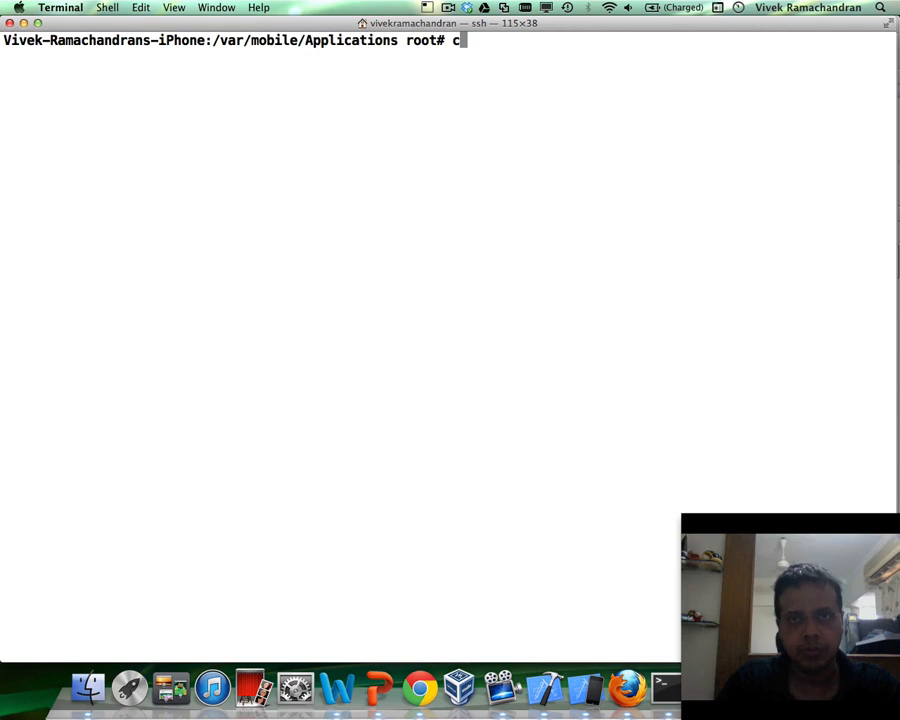
type("d 0BD596AA-73F0-4E02-BE04-48CFB0B2EC2E/")
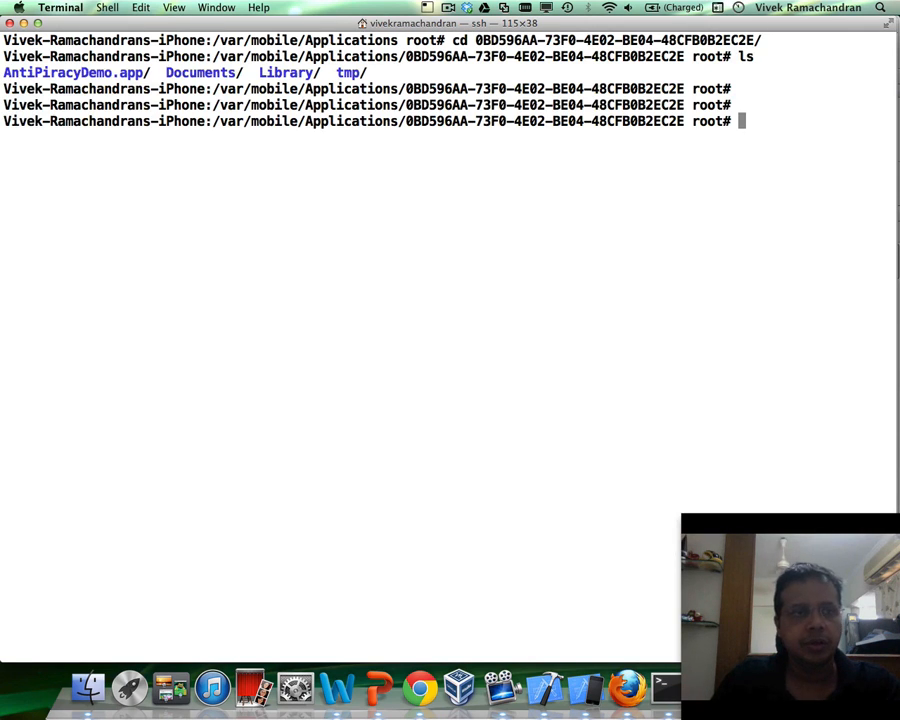
Dump AntiPiracyDemo.app/AntiPiracyDemo headers into class-info-dump with class-dump-z.
type("class-dump-z")
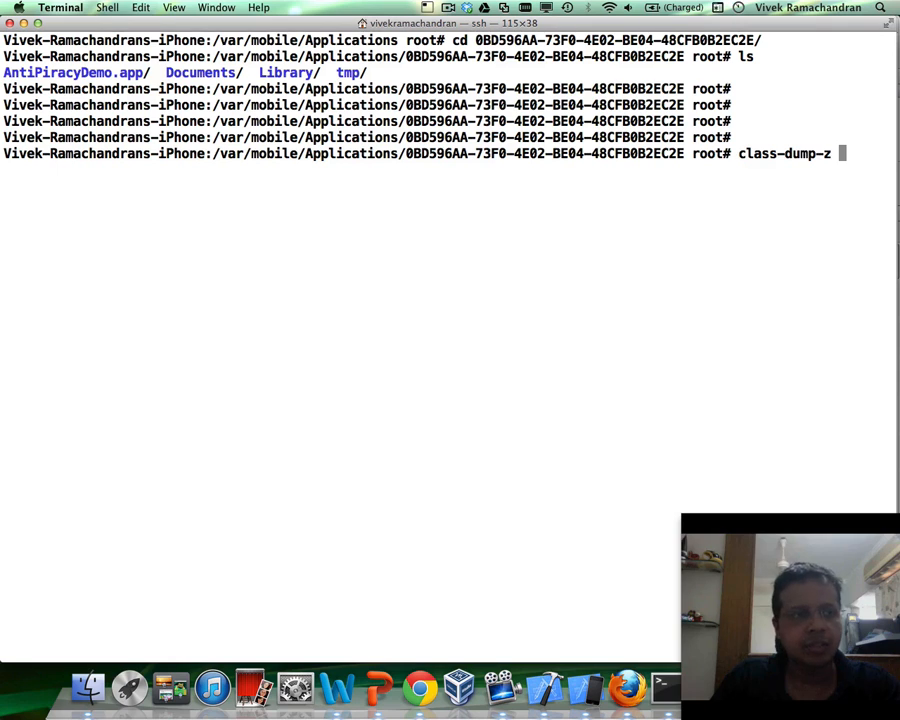
type("AntiPiracyDemo.app/")
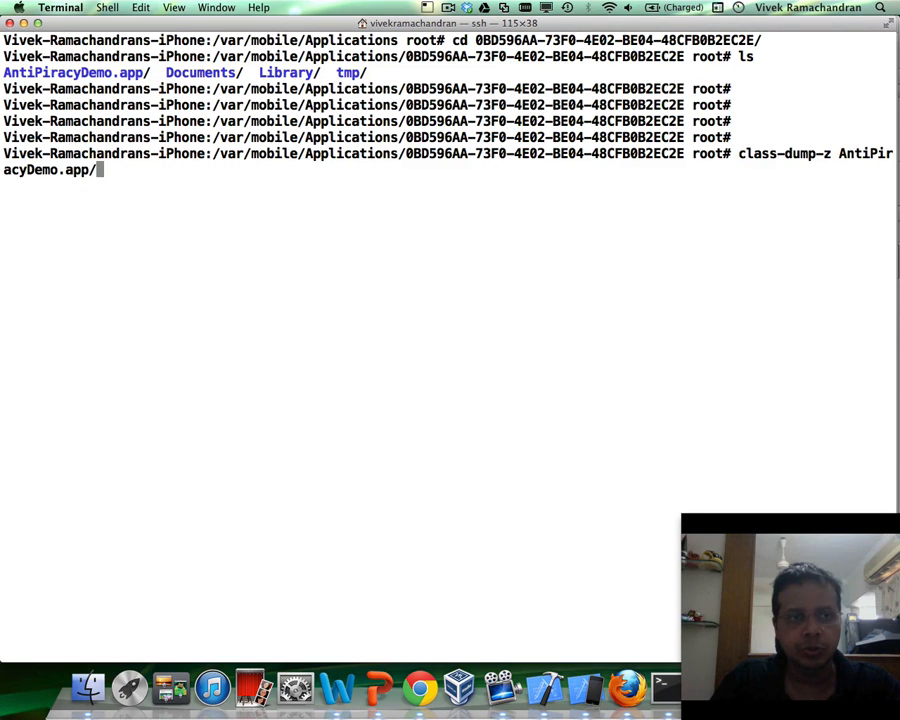
type("AntiPiracyDemo > class-in")
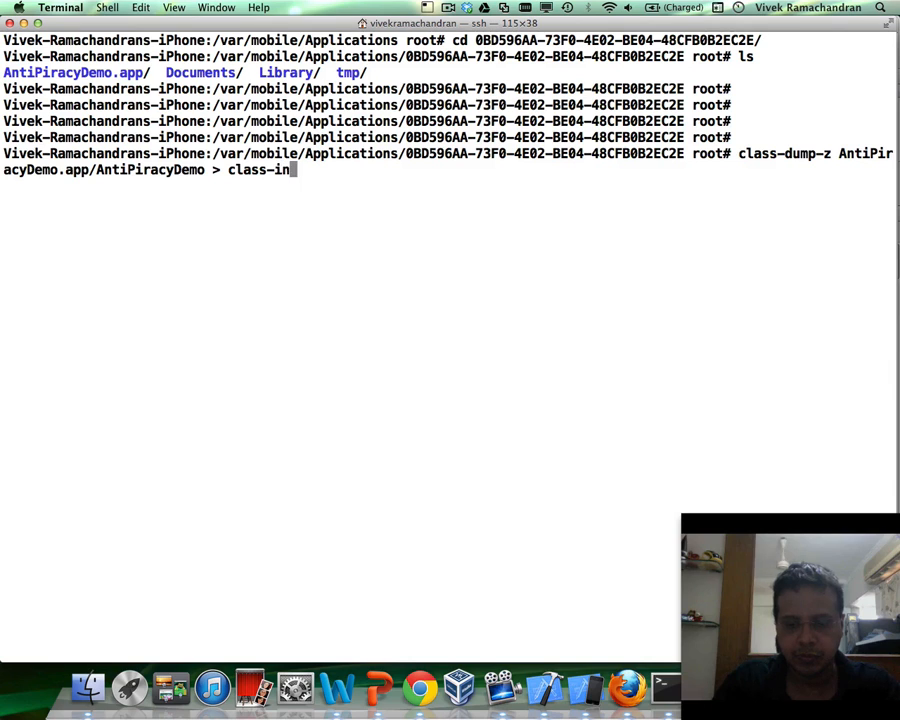
type("fo-dump")
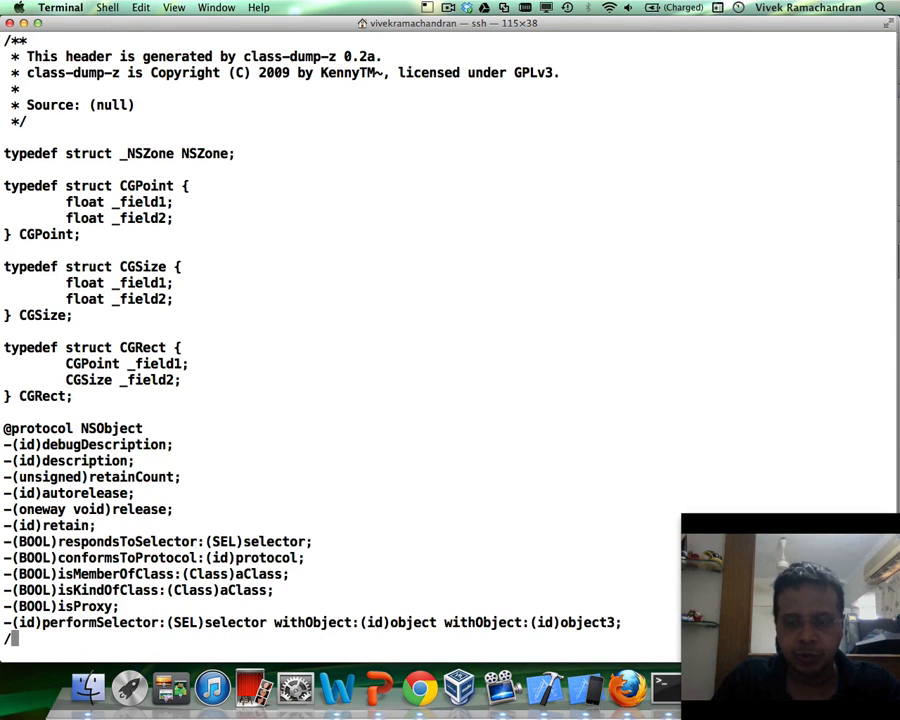
Search the class dump for 'Appl' and select the AntiPiracyAppDelegate class name.
type("Appl")
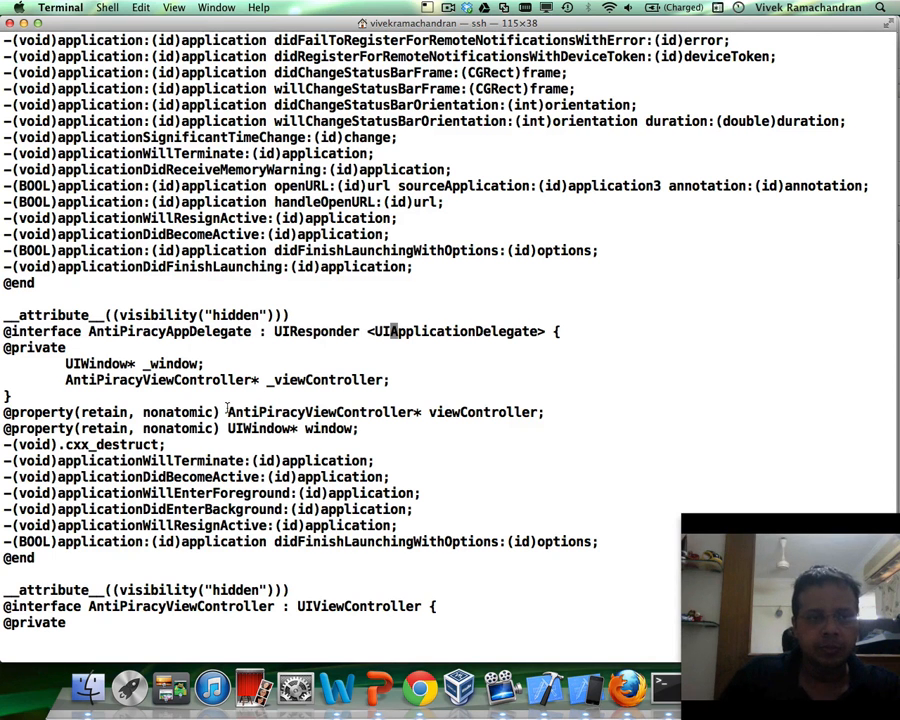
double_click(162, 331)
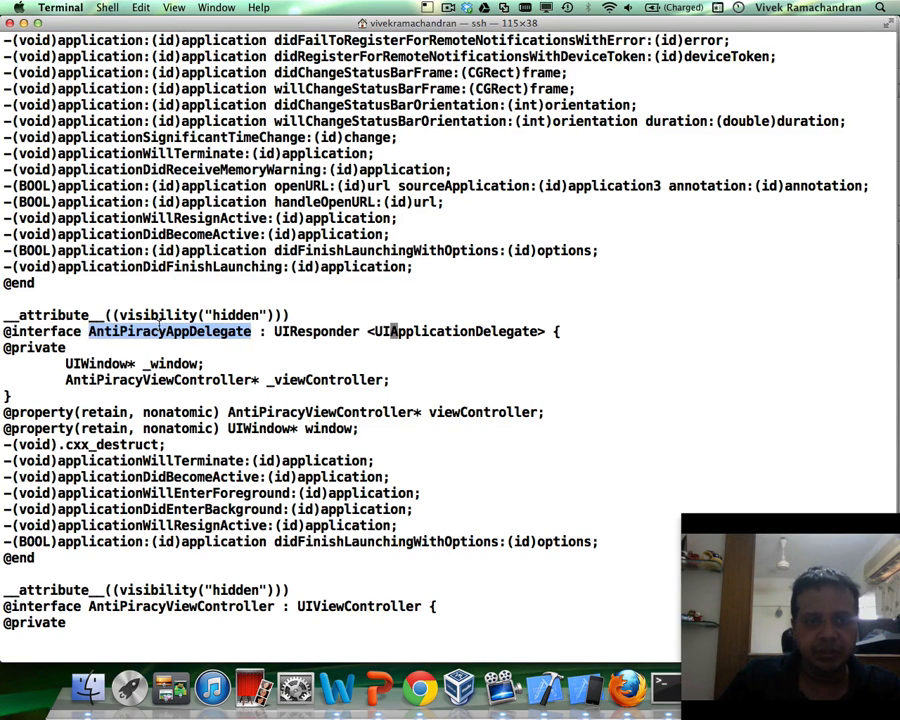
triple_click(280, 331)
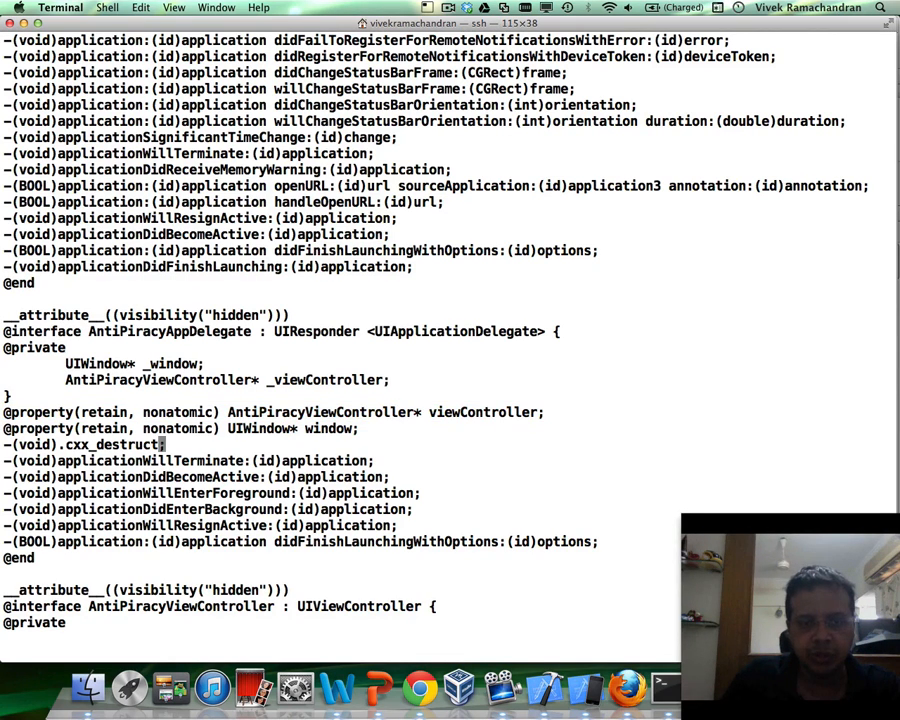
scroll("down", 3)
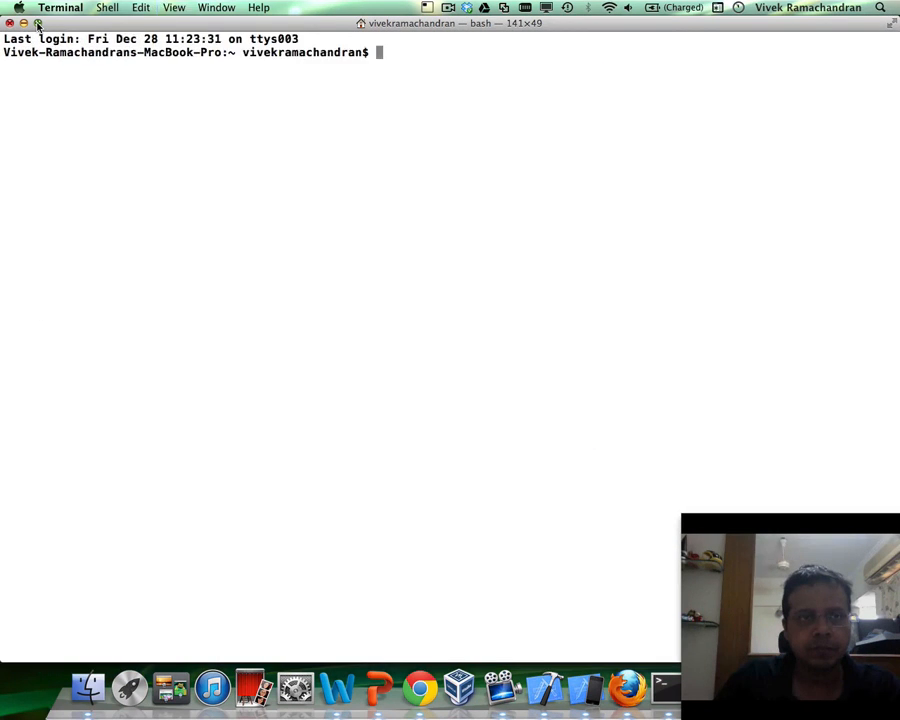
Reconnect to the iPhone as root and look up the AntiPiracyDemo process ID.
type("ssh")
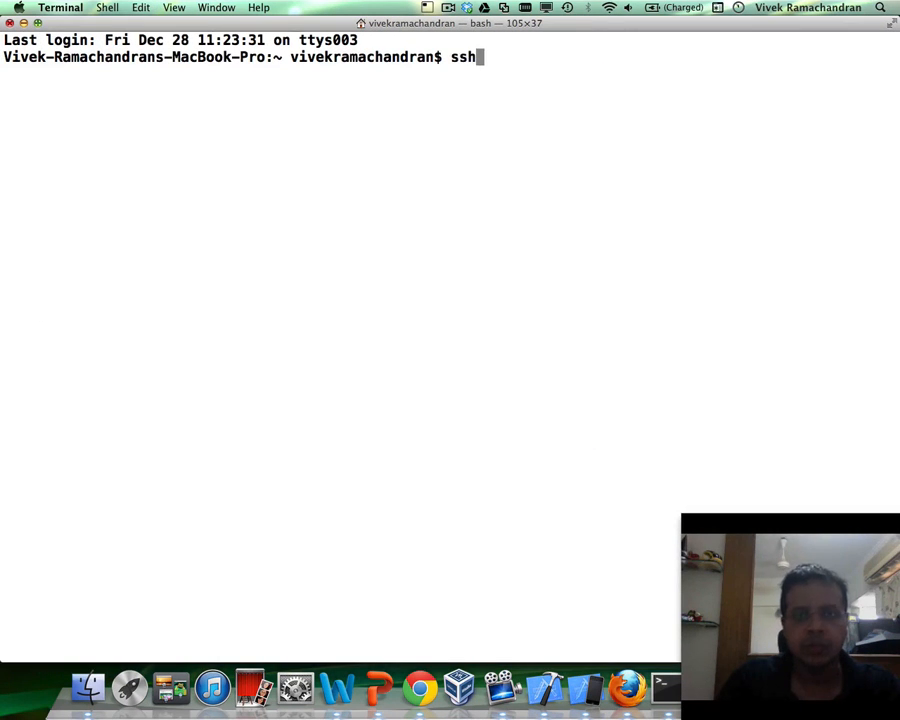
type("root")
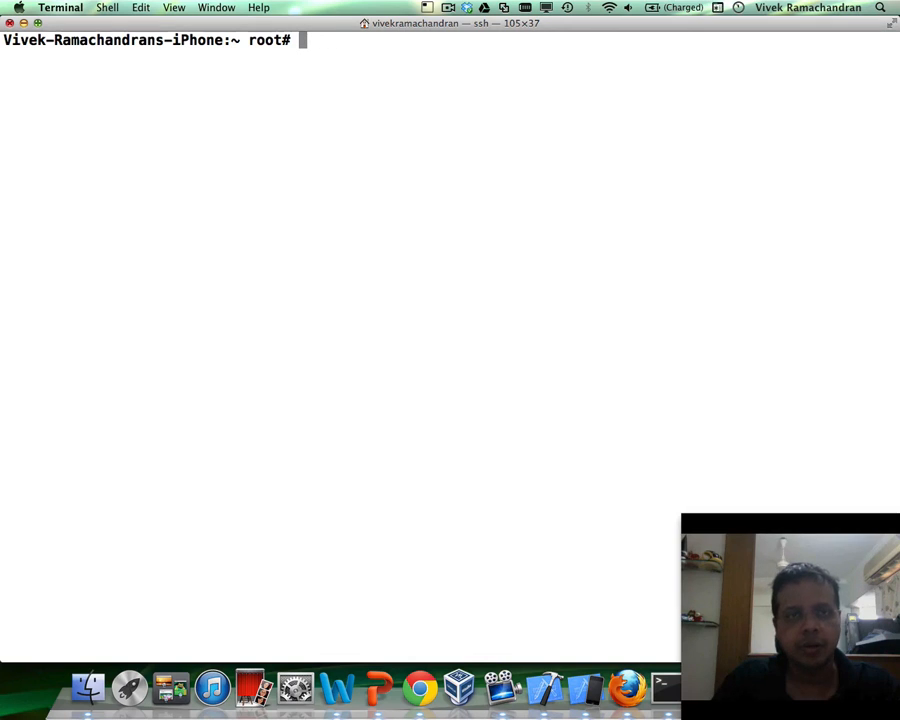
type("gdb")
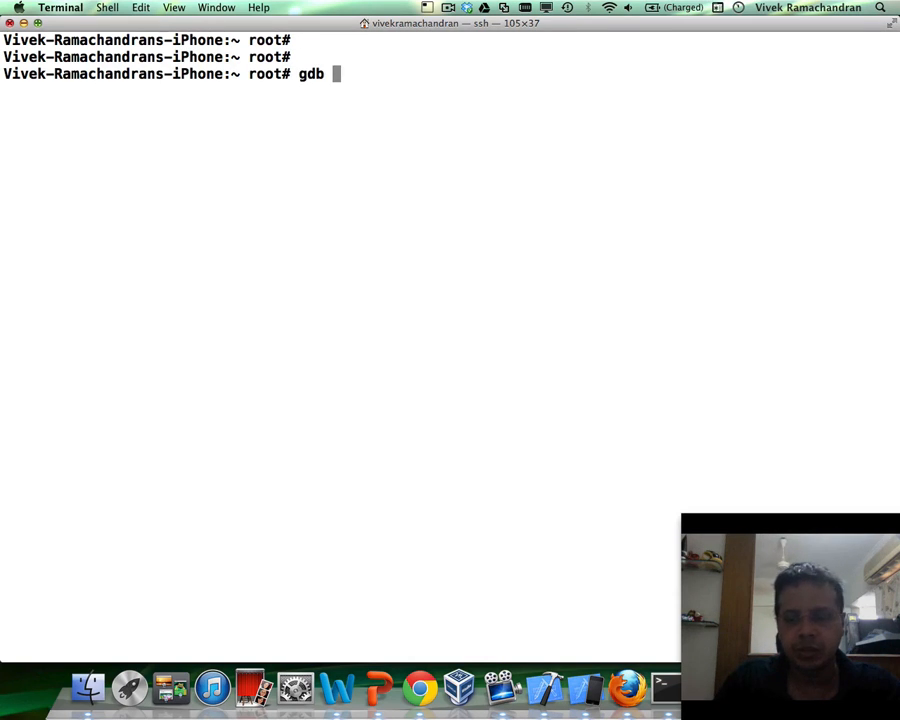
type("-p")
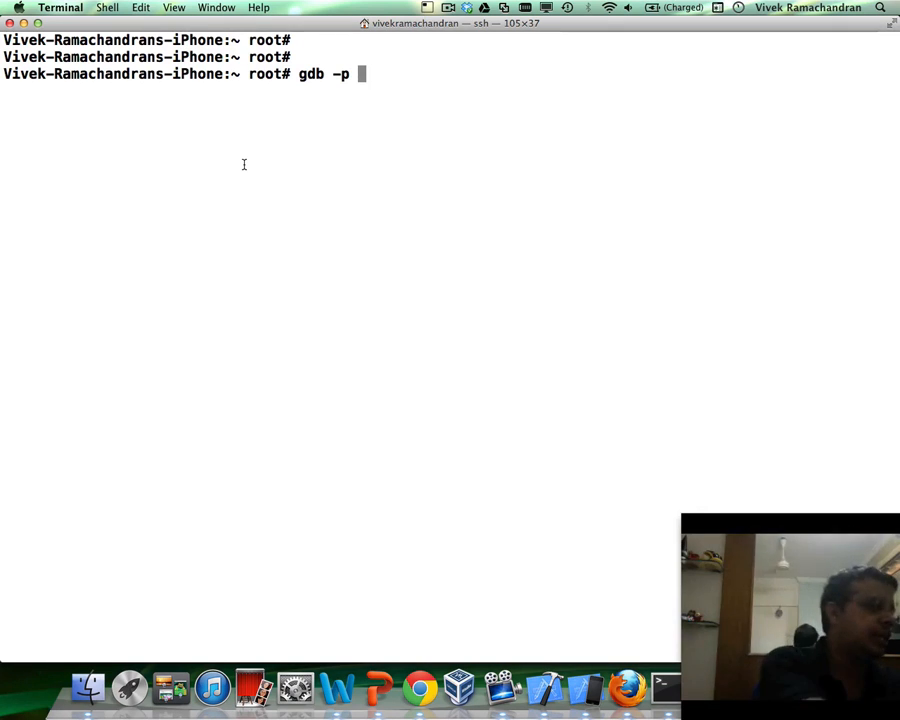
type("0BD59")
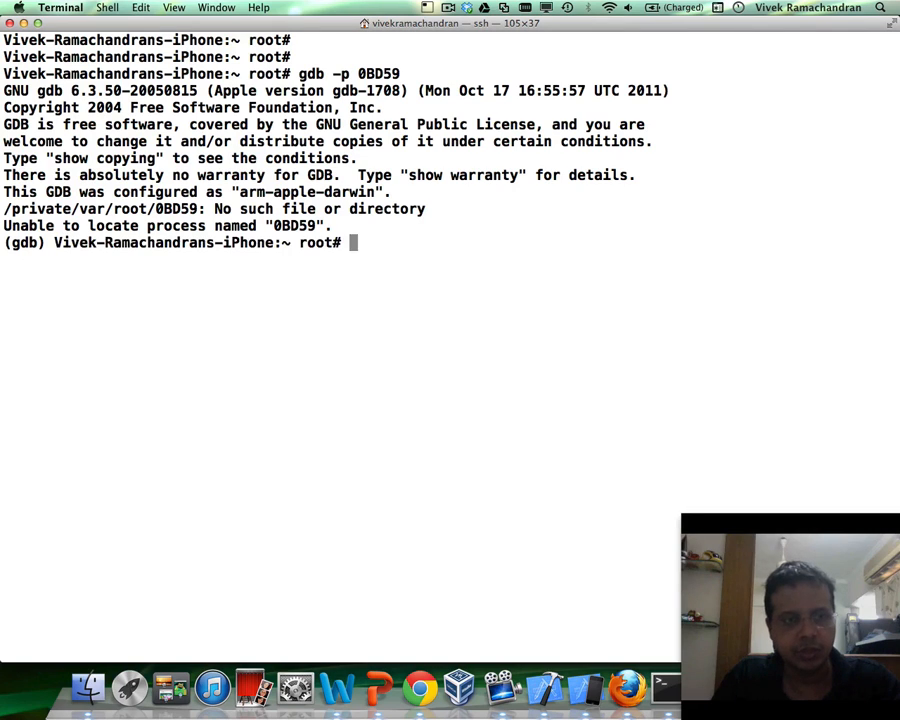
type("ps ax |")
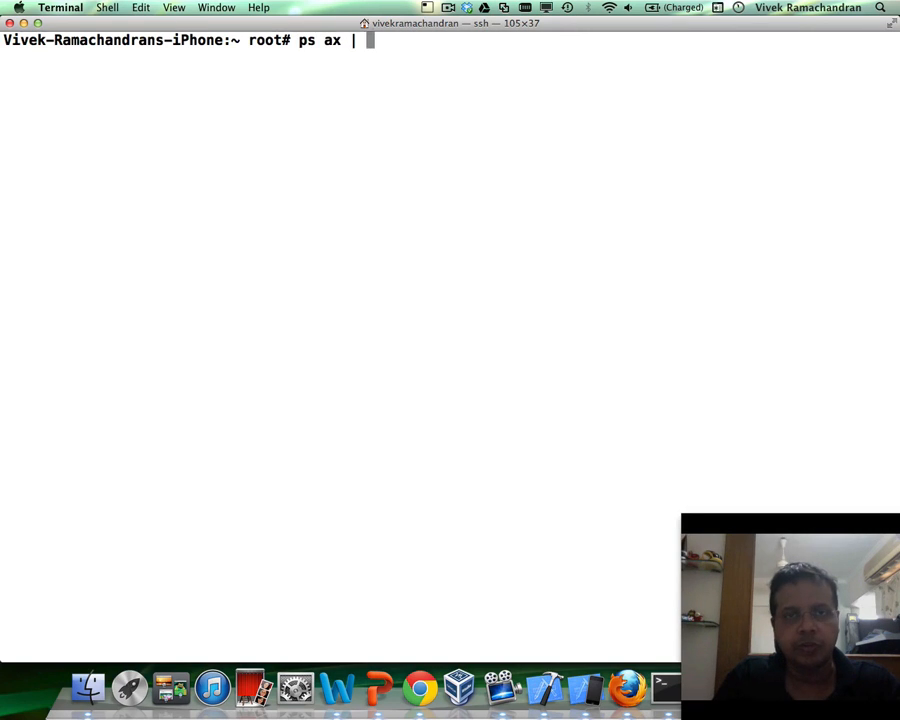
type("grep App")
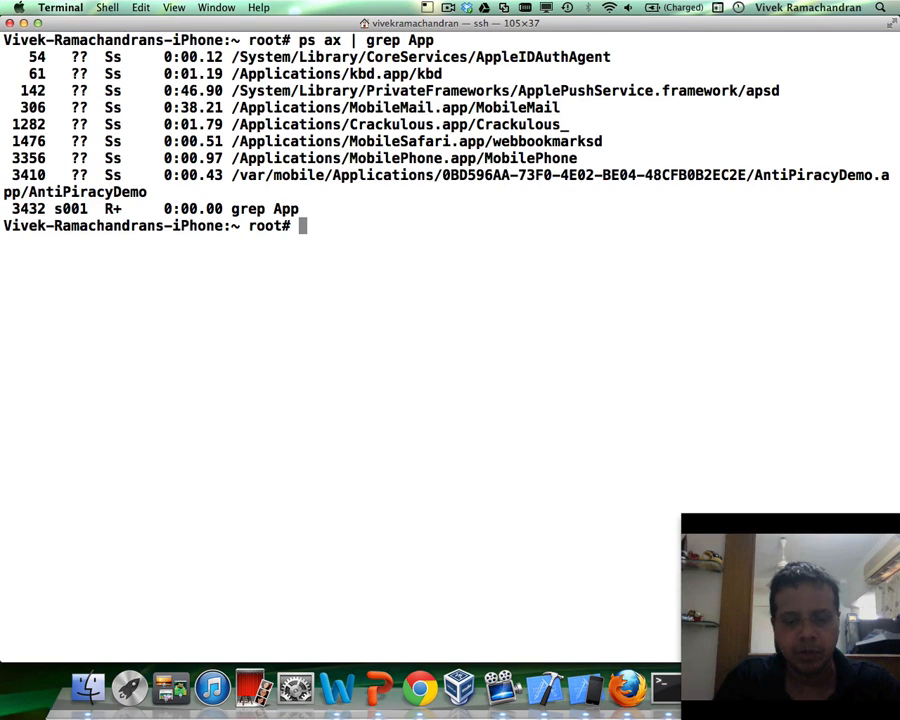
Attach GDB to the AntiPiracyDemo process 3410.
type("gdb -p")
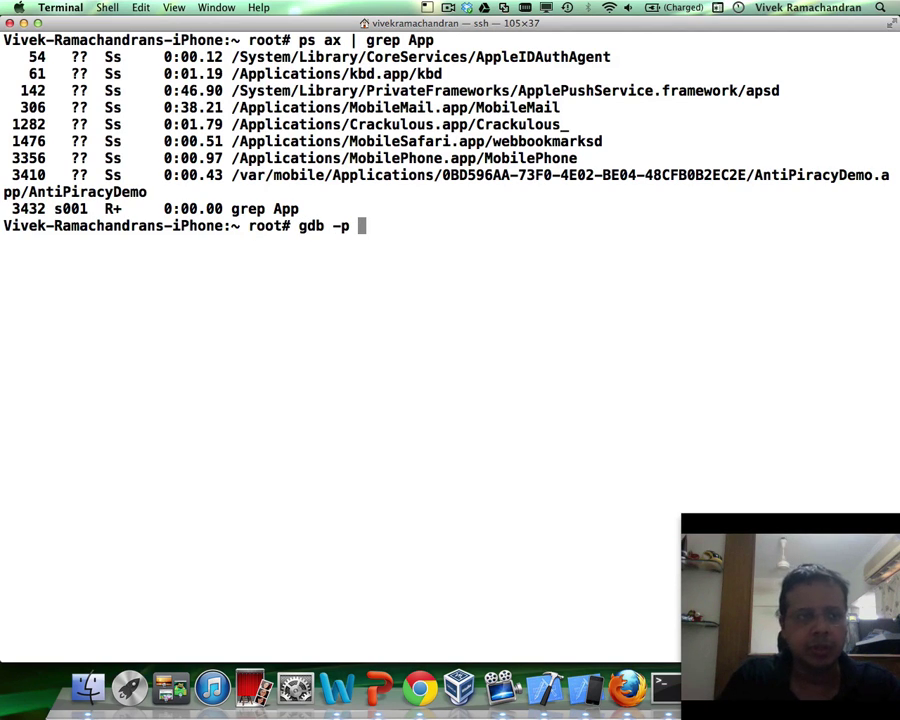
type("3410")
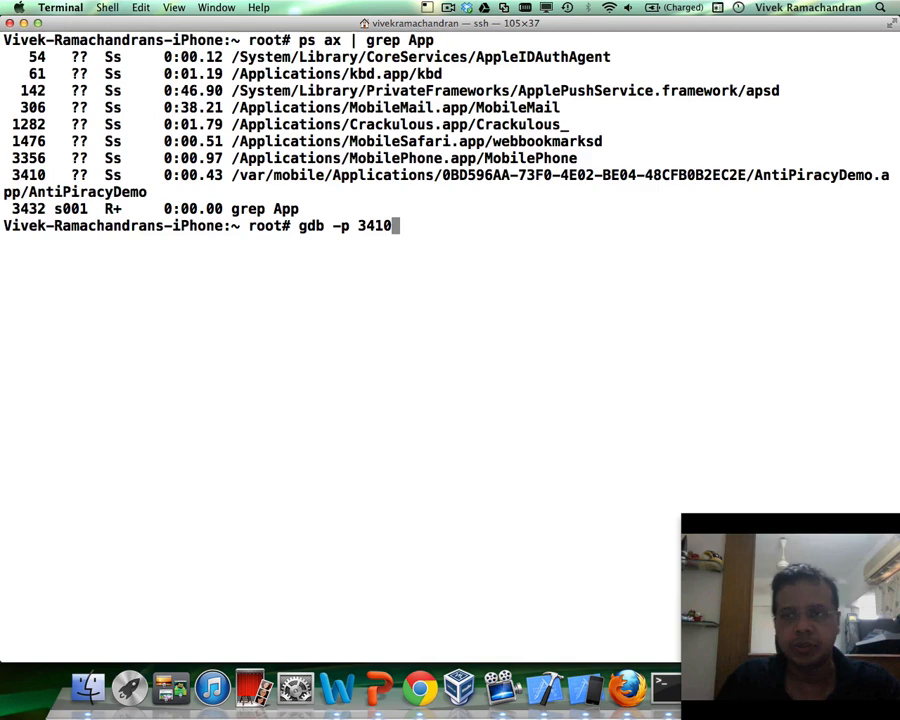
key("Return")
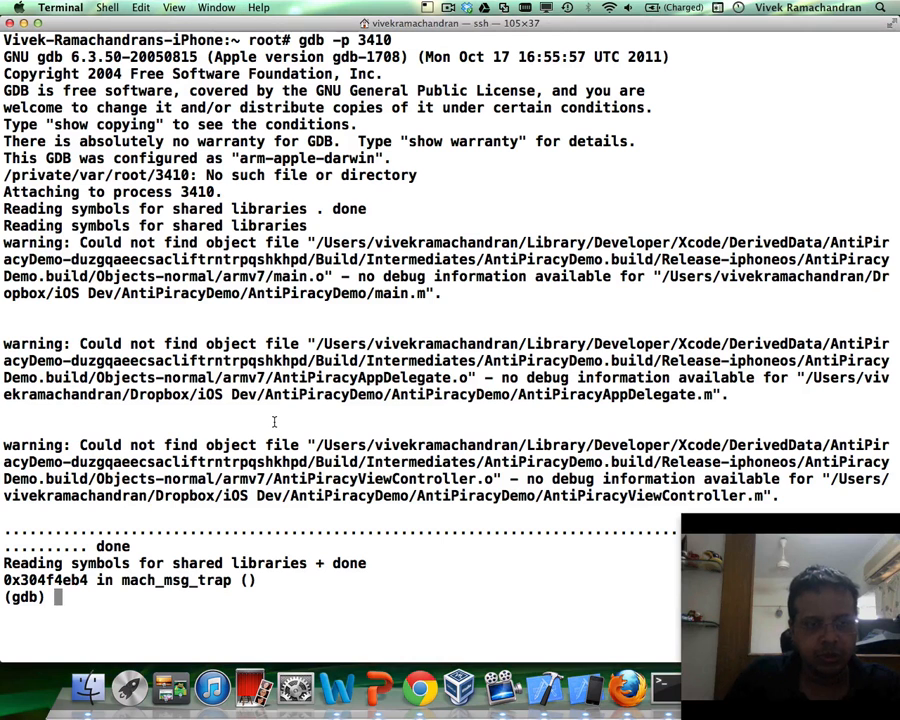
Break on -[AntiPiracyViewController isJailbroken] and continue until it hits.
type("break")
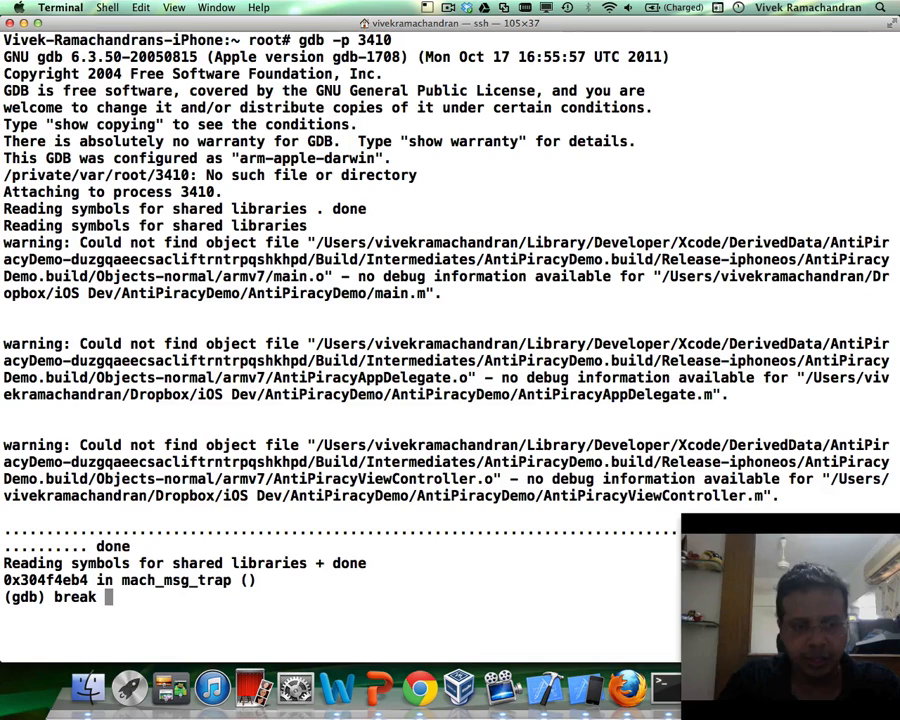
type("-[AntiPiracyViewController isJailbroken")
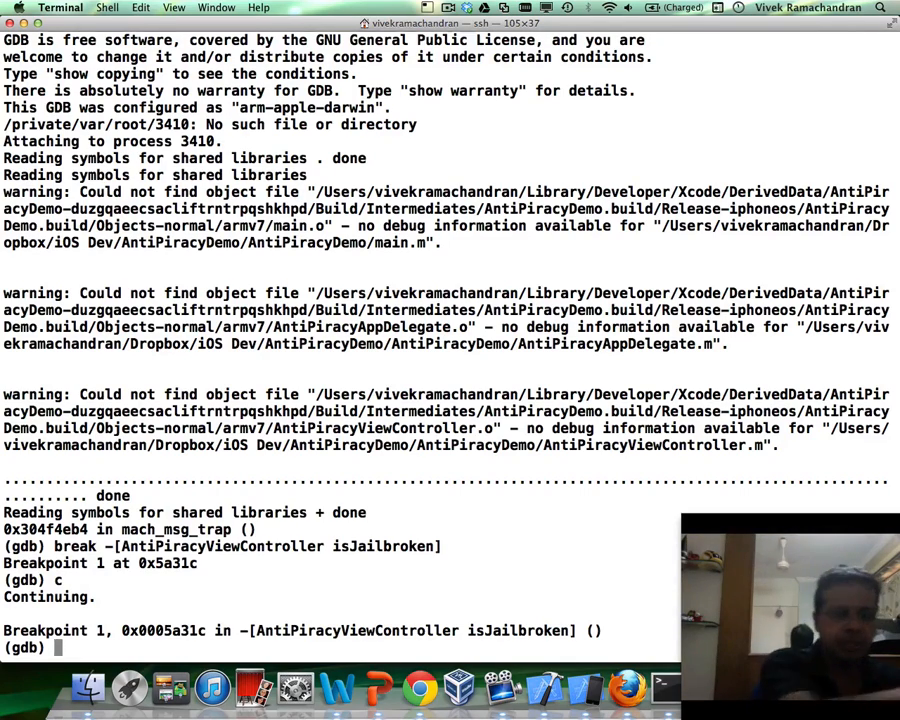
Disassemble isJailbroken, scroll the listing, and show the backtrace through checkPiracy.
type("disassemble")
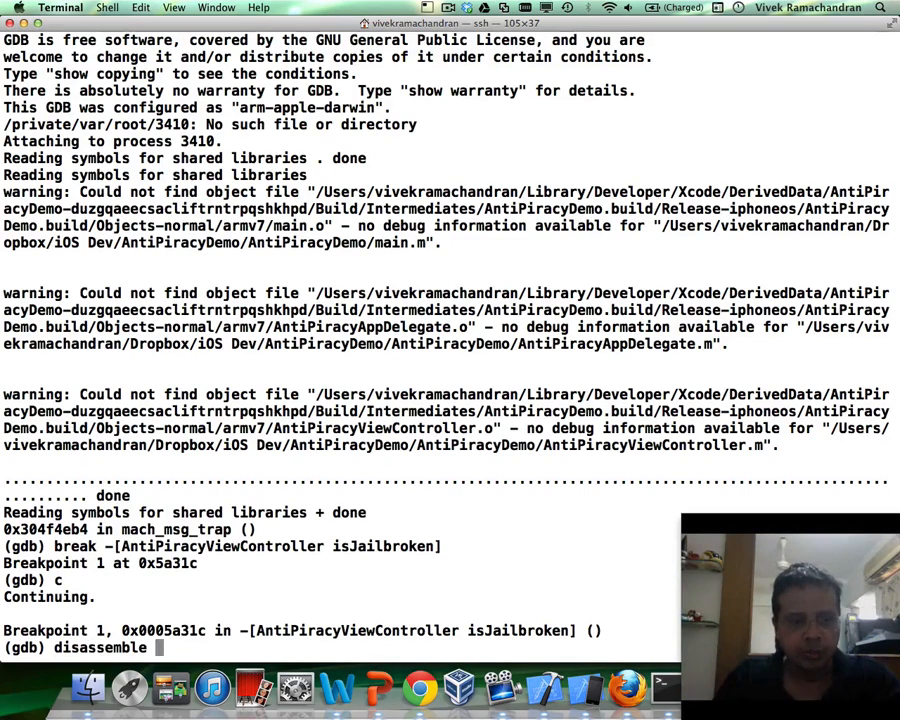
key("Return")
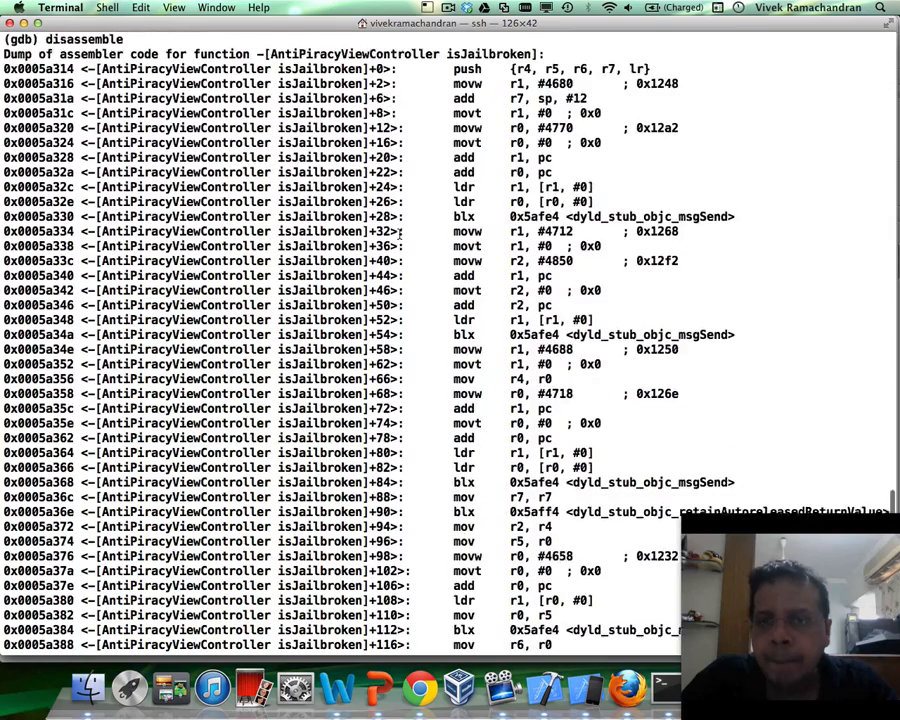
scroll("down", 3)
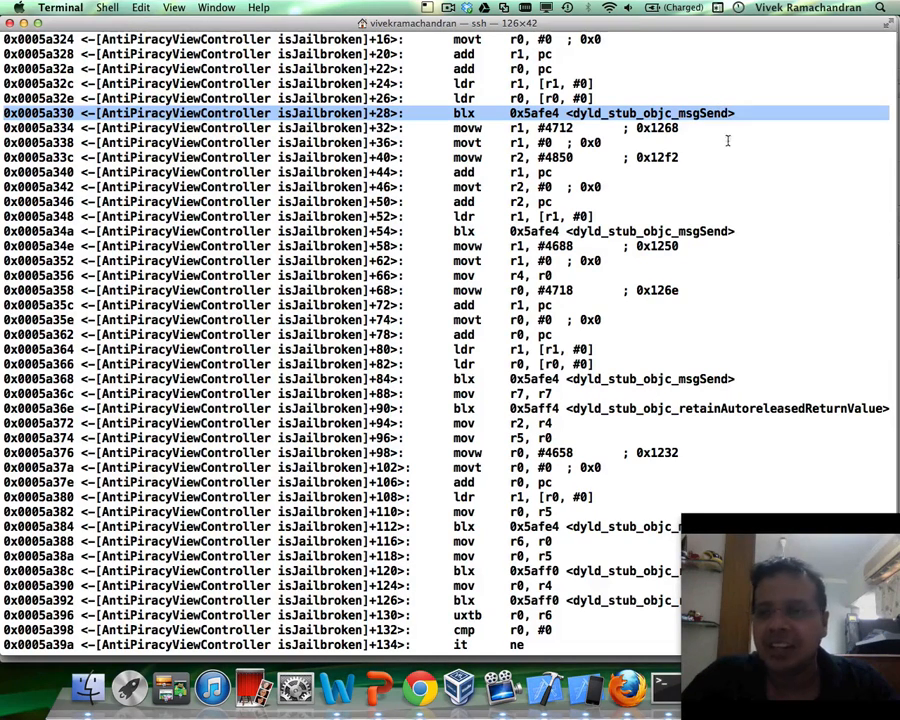
mouse_move(756, 213)
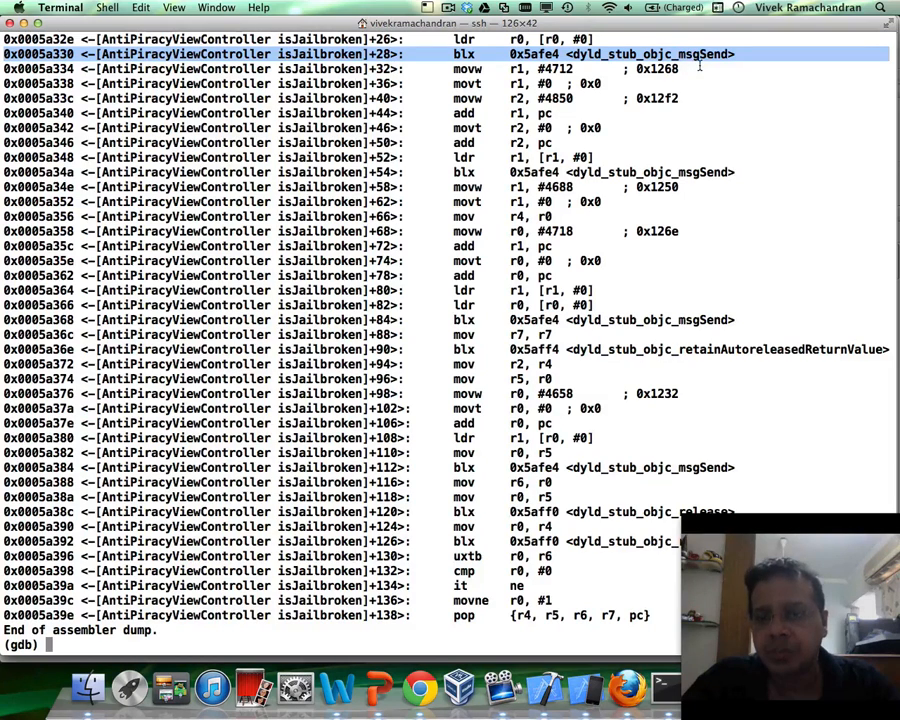
mouse_move(694, 394)
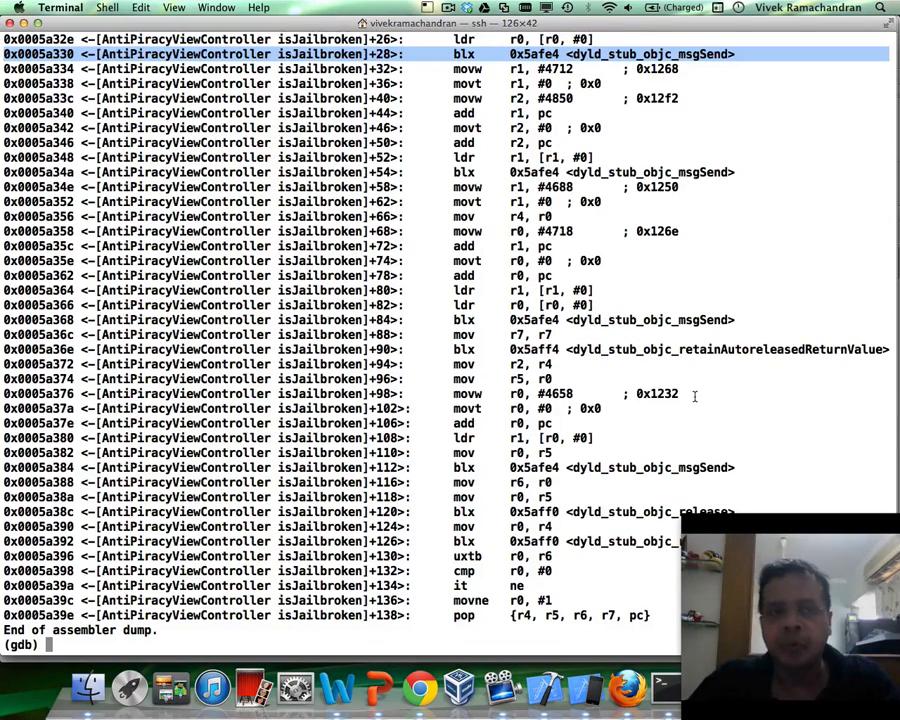
type("bt")
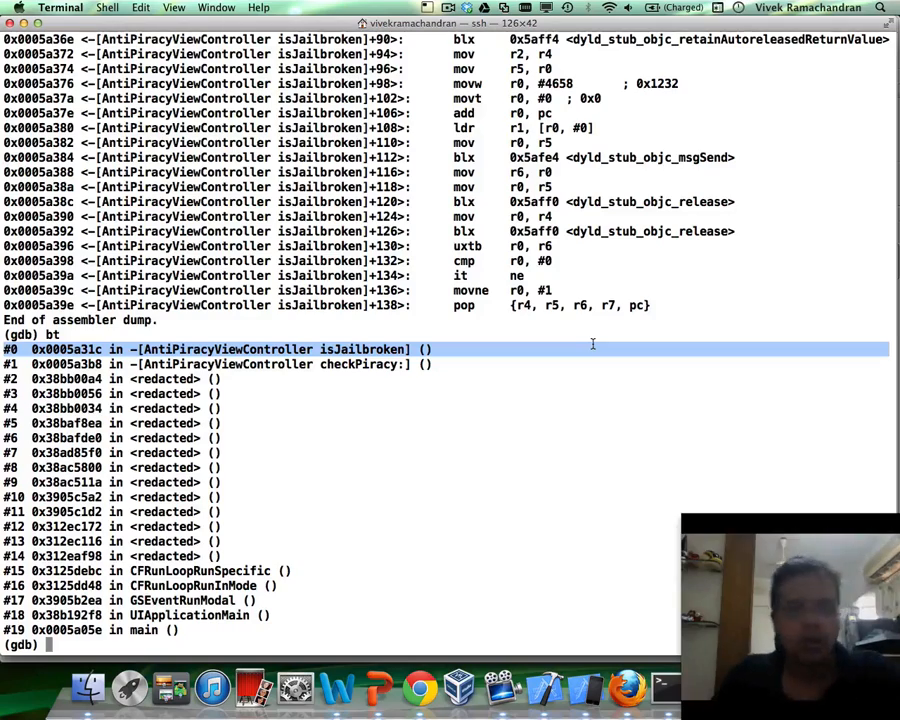
Disassemble isJailbroken again to find its blx message-send call addresses.
type("disassemble")
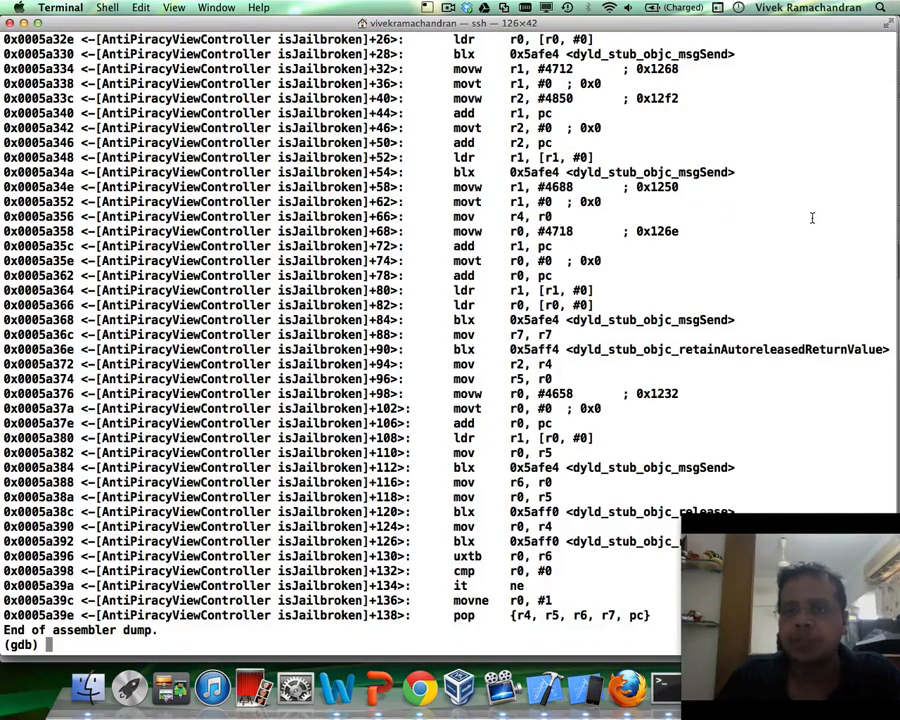
scroll("up", 3)
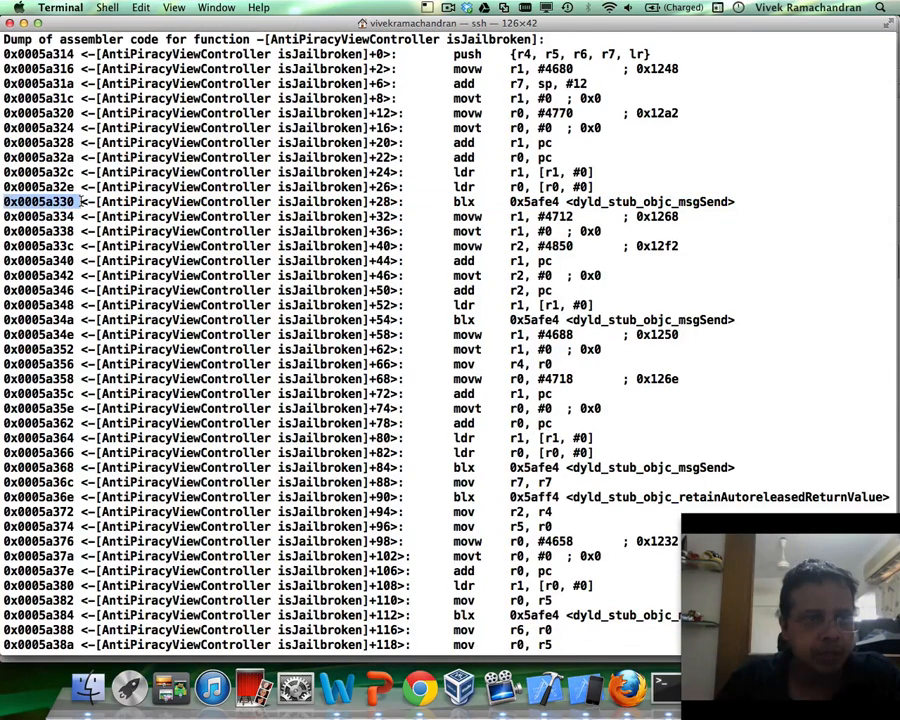
type("bre")
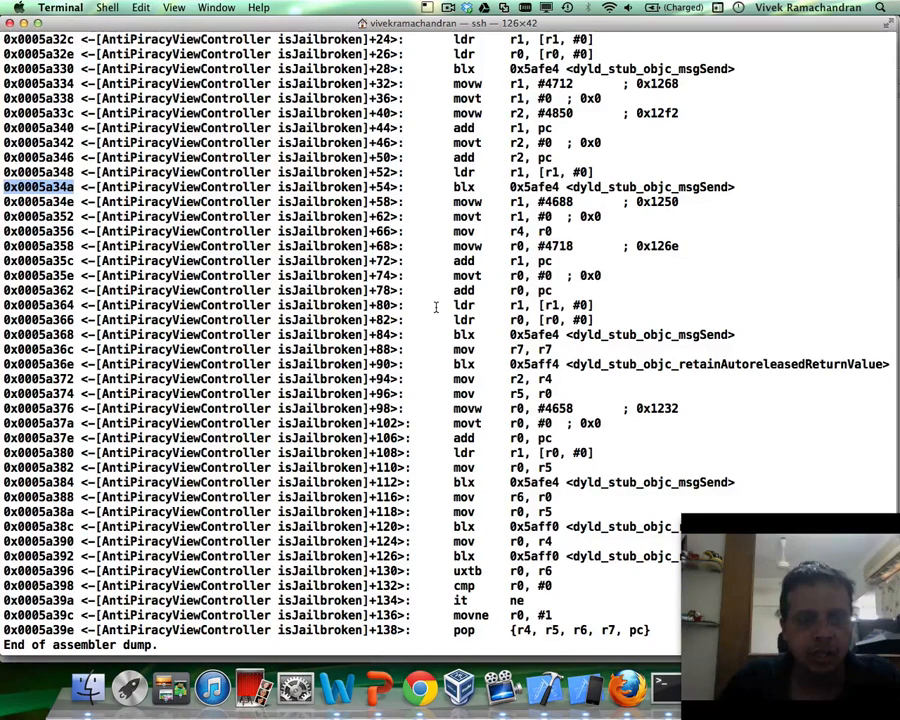
Set breakpoints on the calls at 0x0005a34a, 0x0005a368 and 0x0005a384, then continue.
type("break *0x0005a34a")
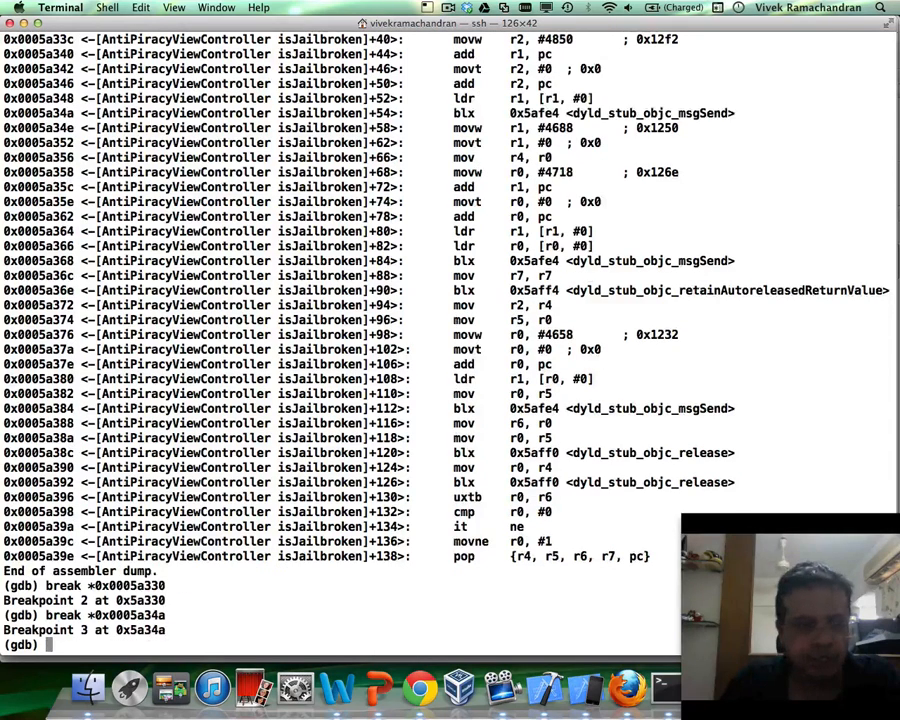
type("break")
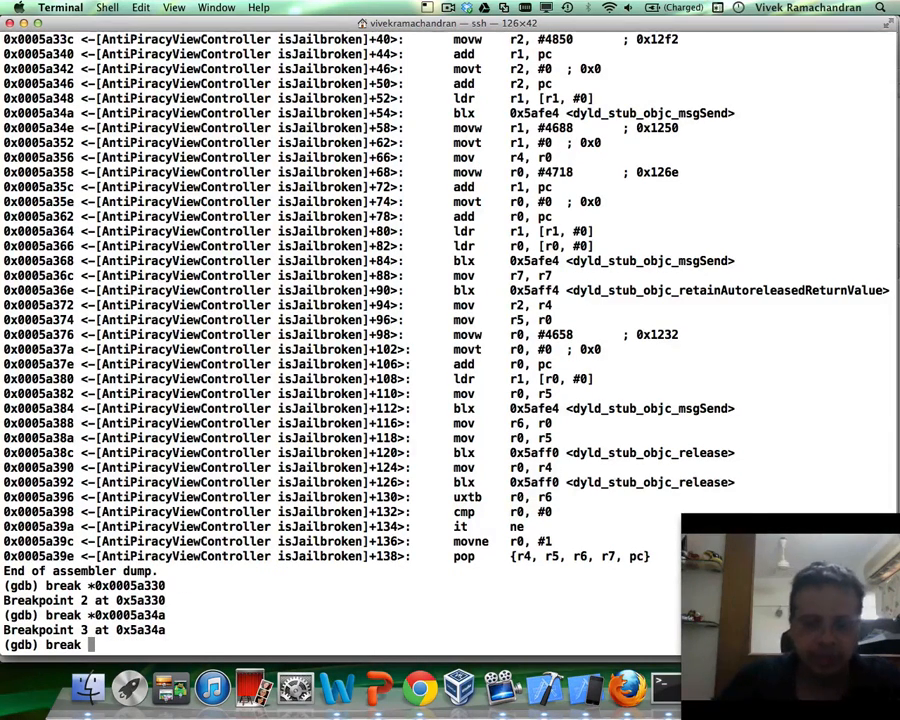
type("*")
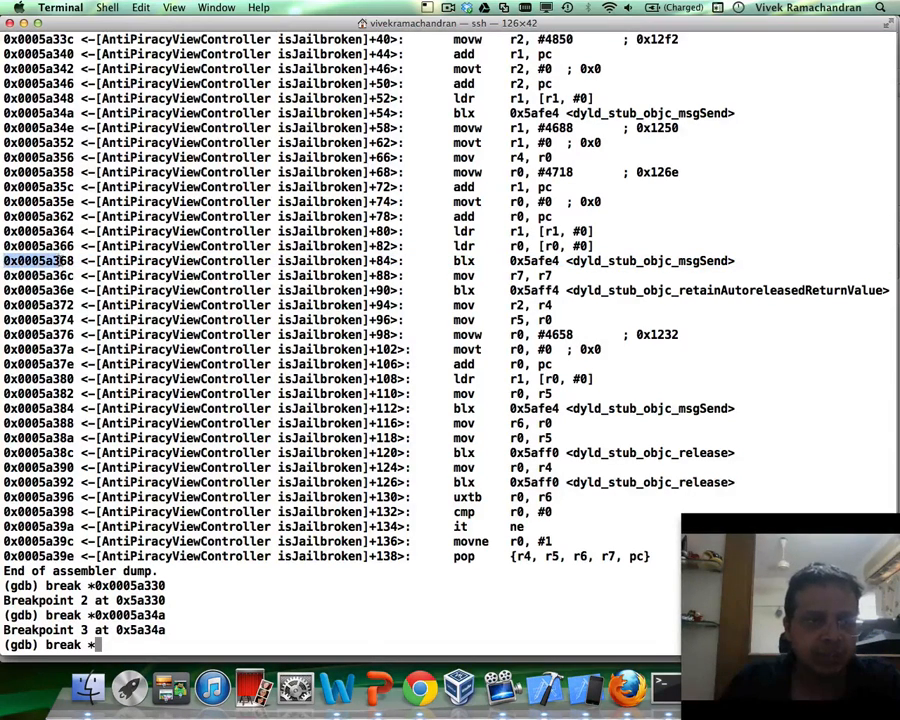
type("*0x0005a368")
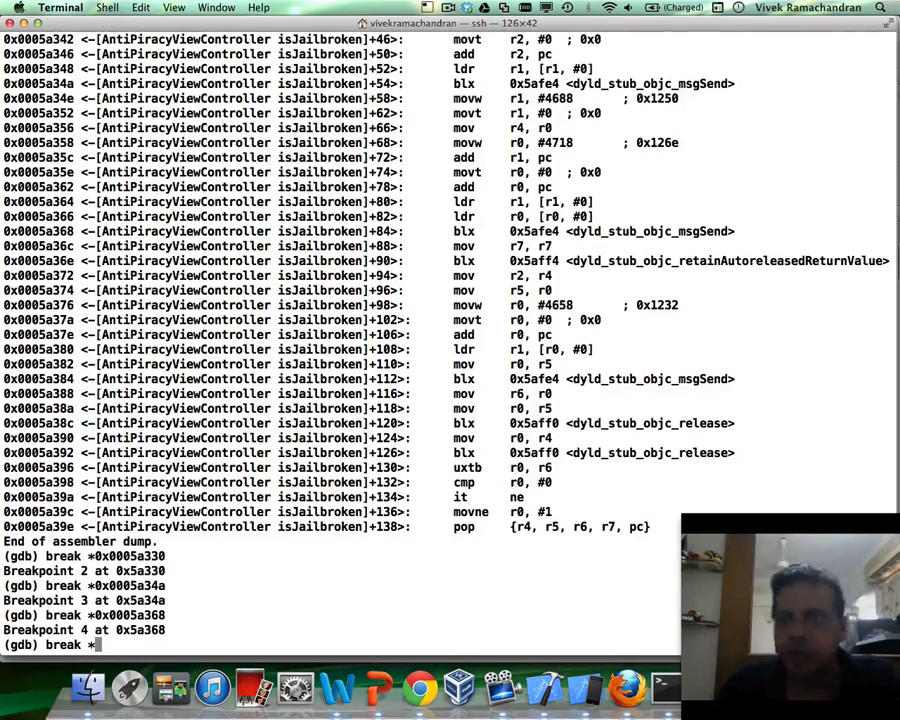
double_click(185, 231)
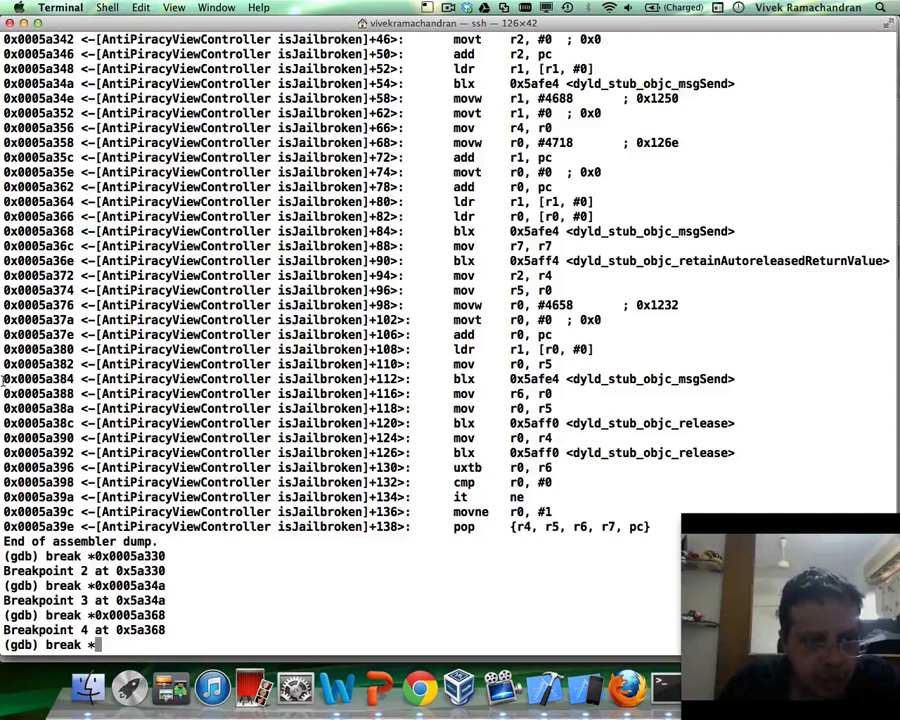
type("0x0005a384")
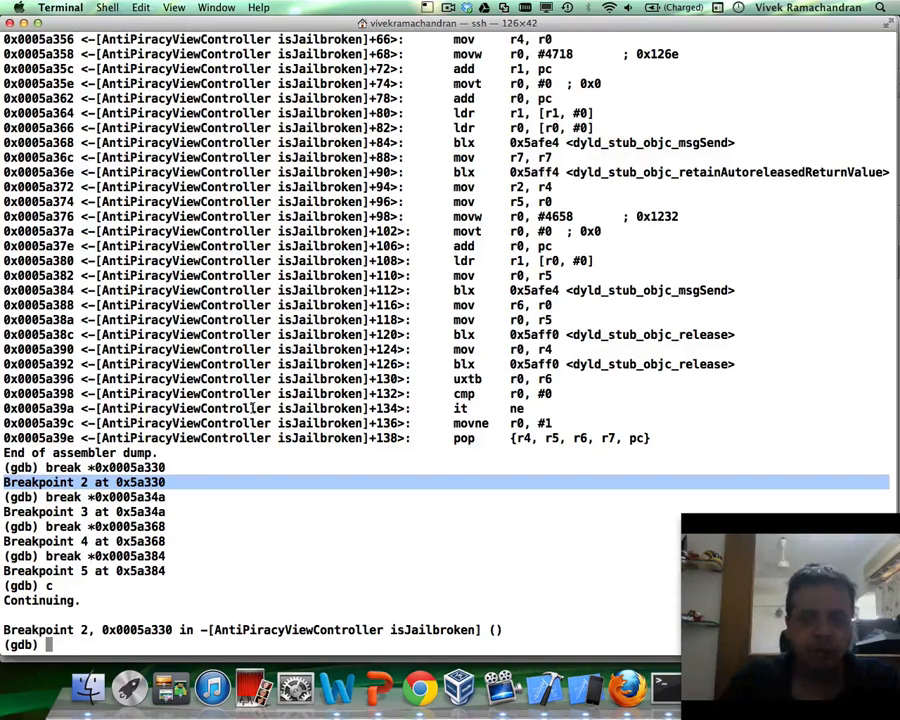
Print each selector with x/s $r1 across breakpoints 2–5, then inspect $r2 with po.
type("x/")
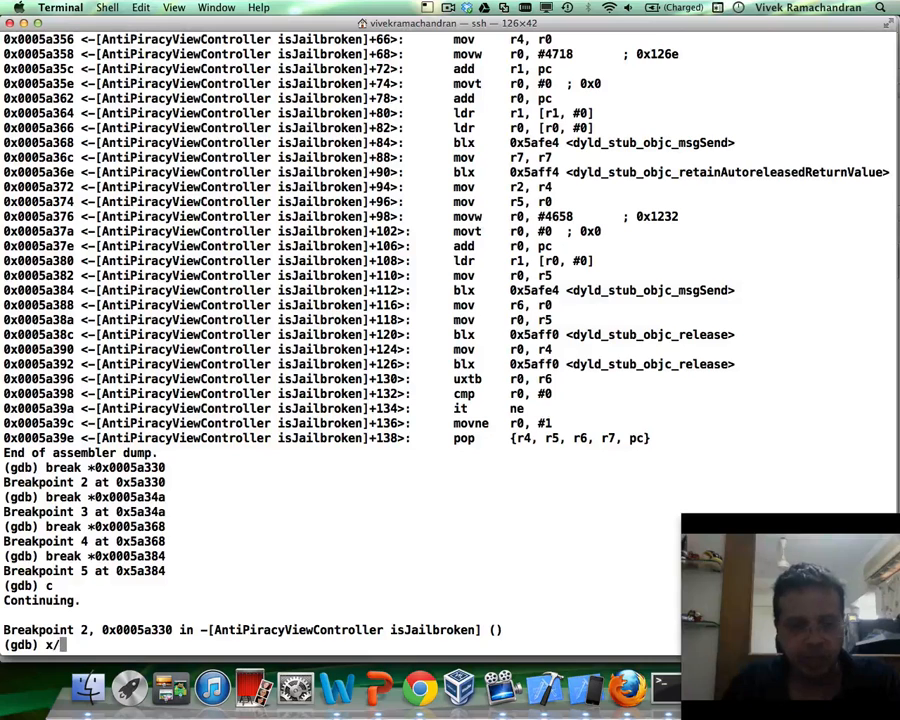
type("s $r1")
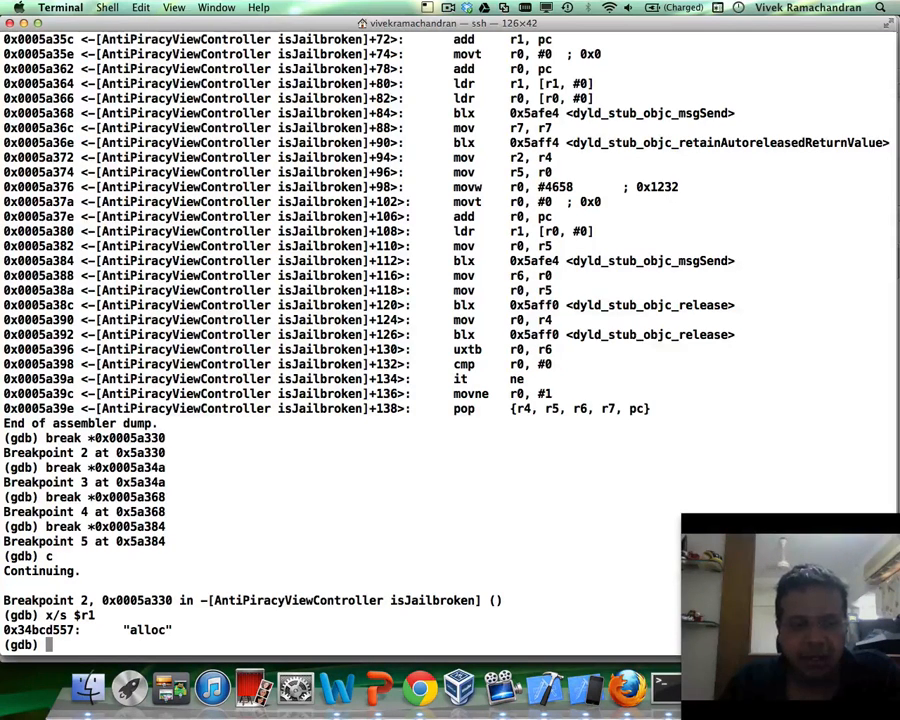
type("c")
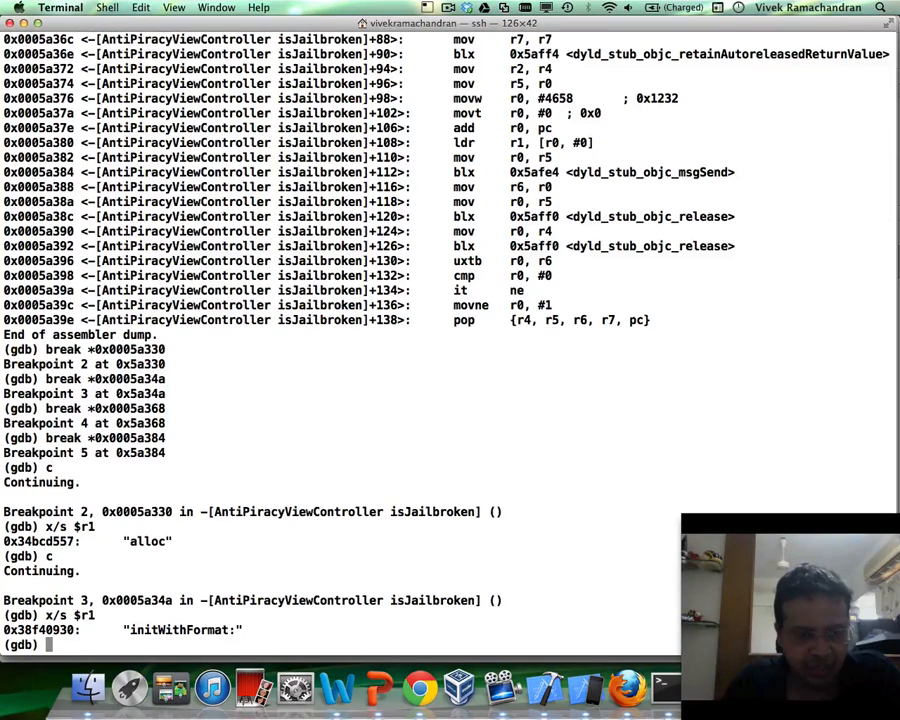
type("c")
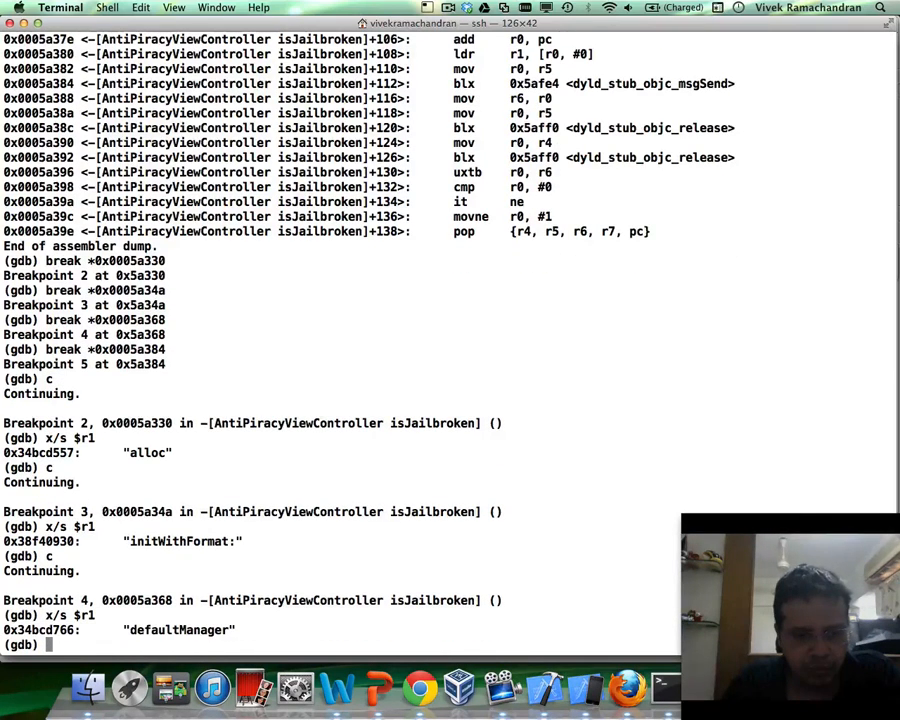
type("c")
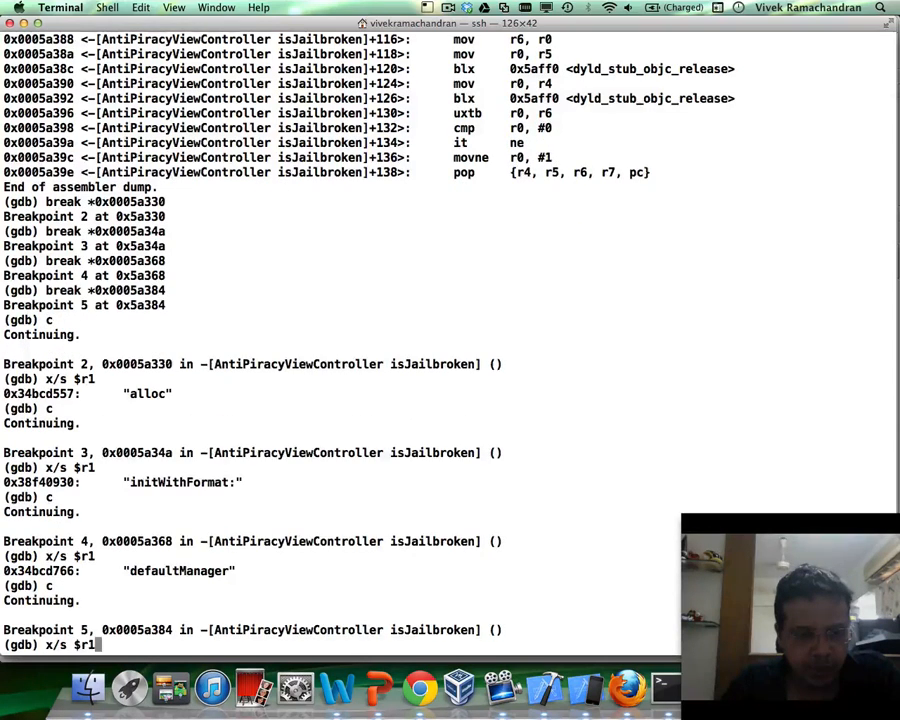
key("Return")
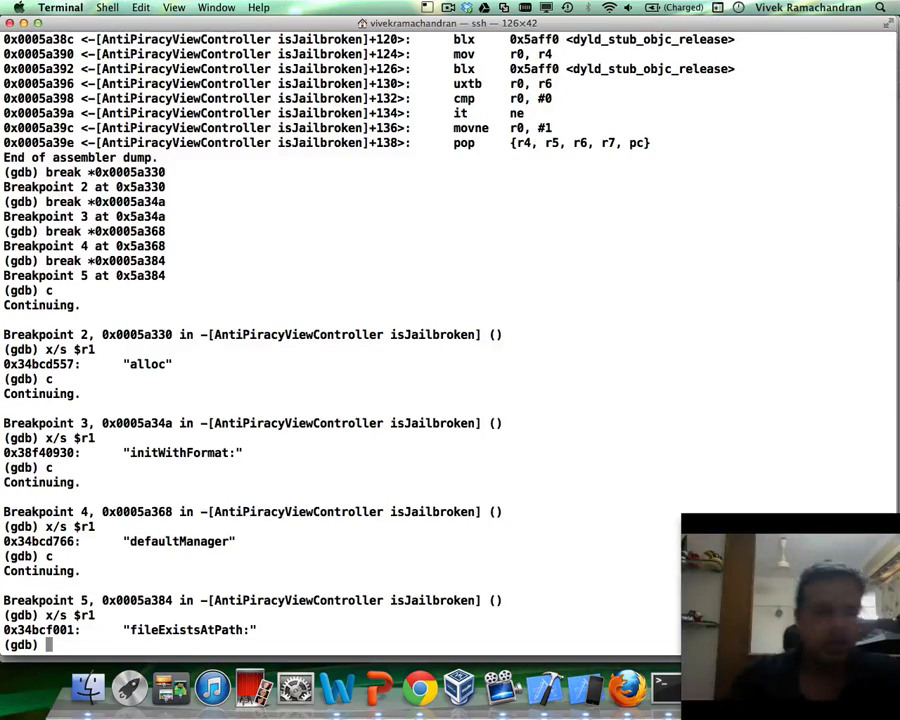
type("po")
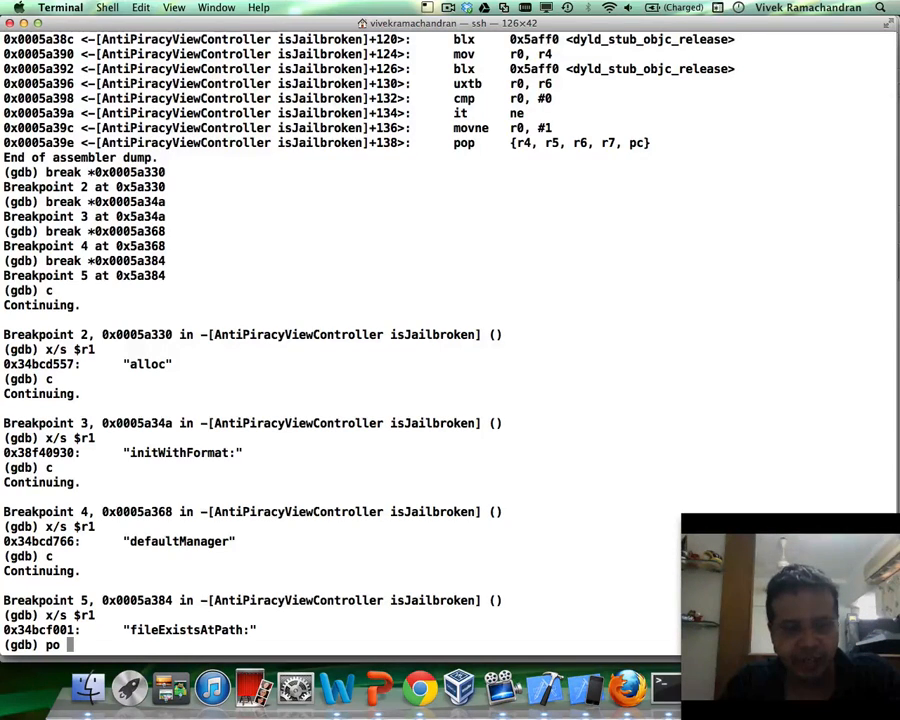
type("$r2")
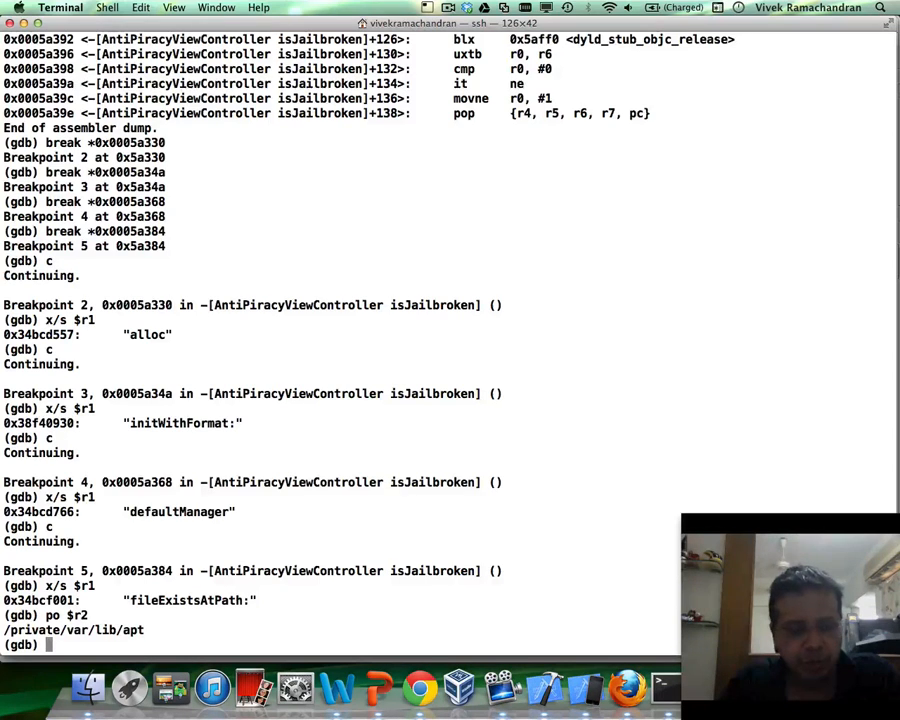
mouse_move(126, 615)
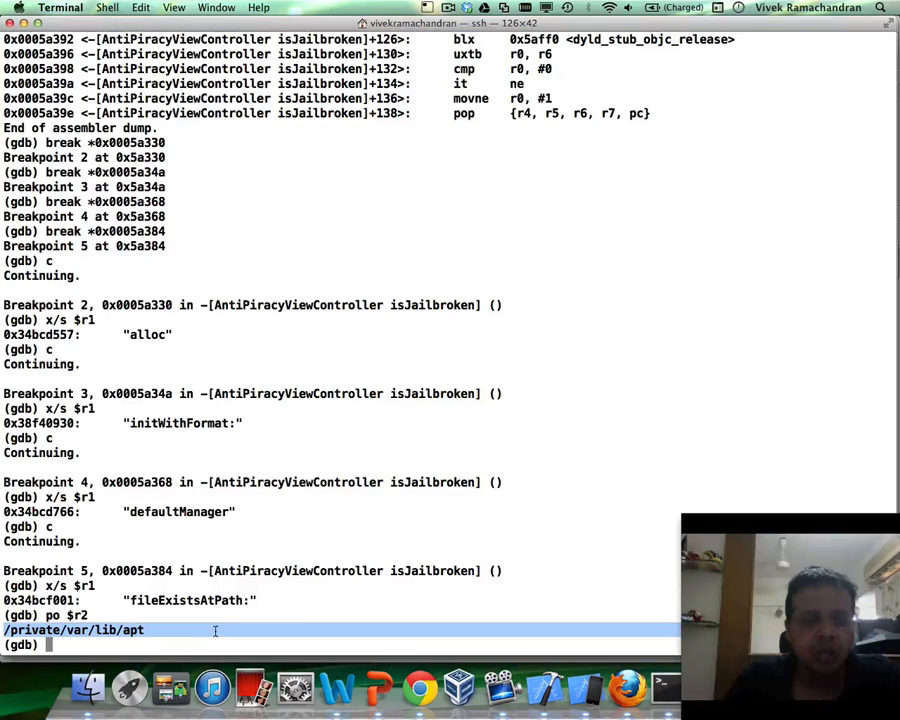
mouse_move(287, 558)
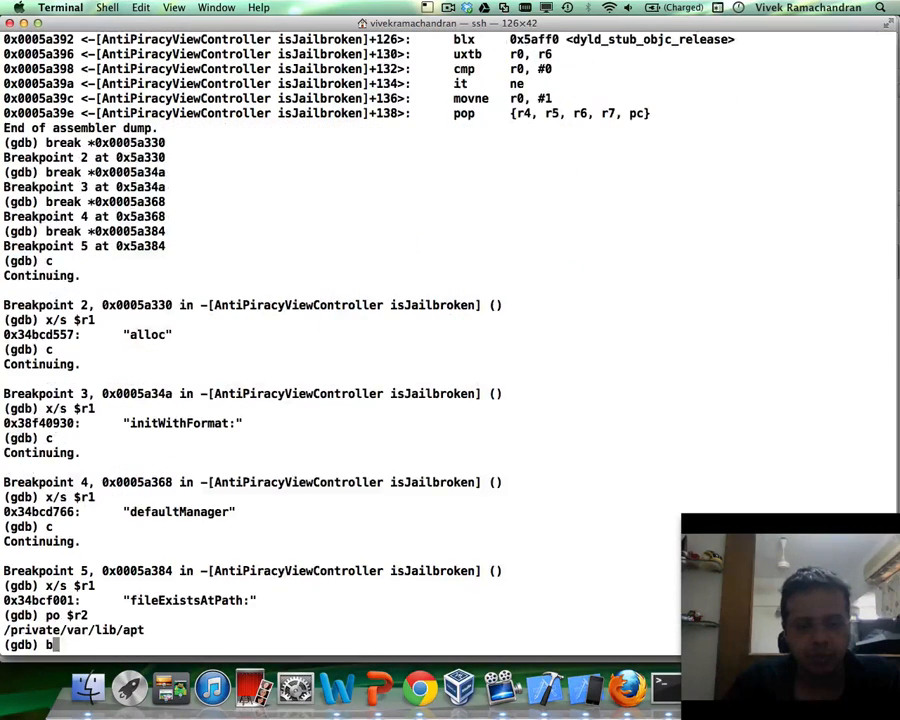
Break at 0x0005a388 after the fileExistsAtPath: check and start a register dump.
type("reak *0x0005a388")
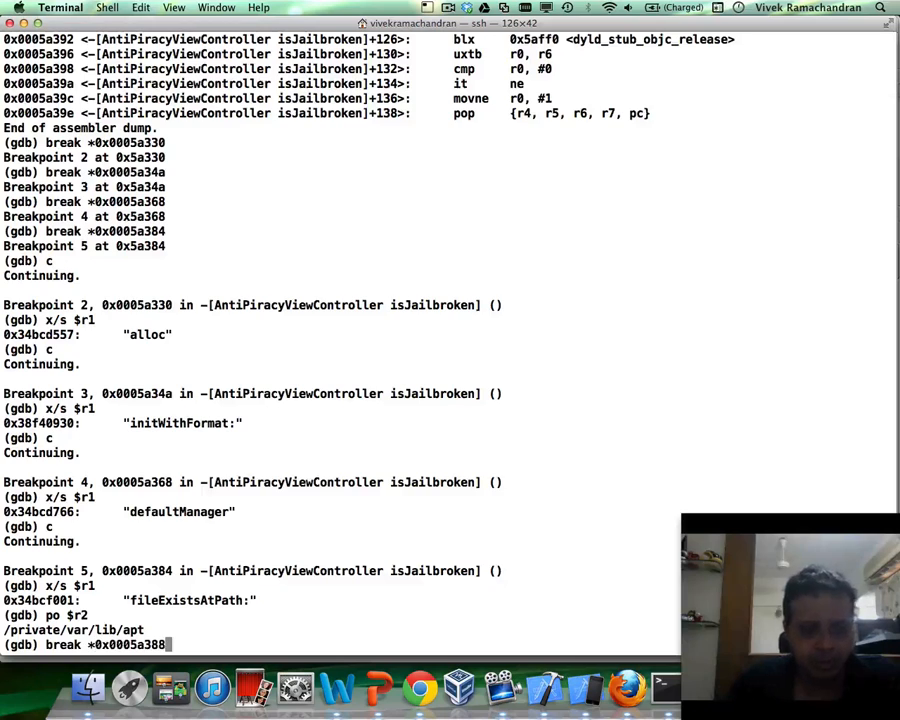
key("Return")
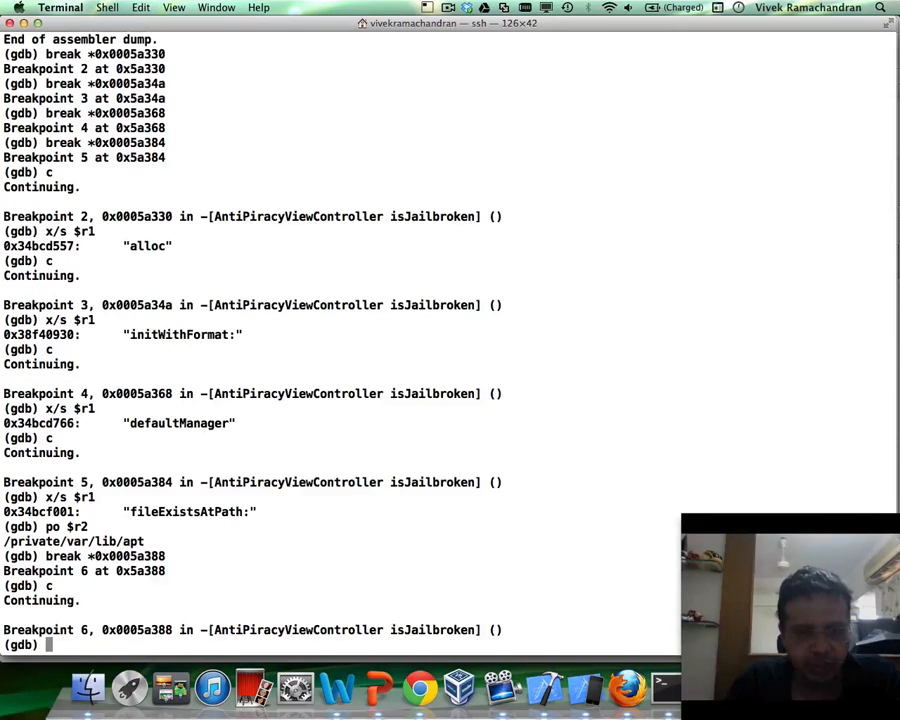
type("info registers")
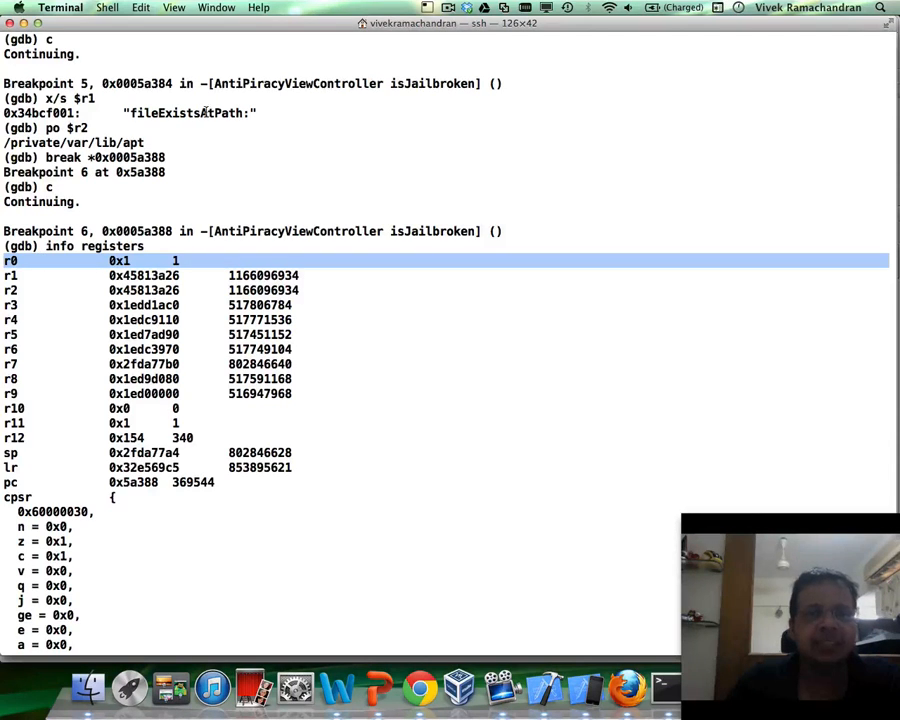
mouse_move(325, 130)
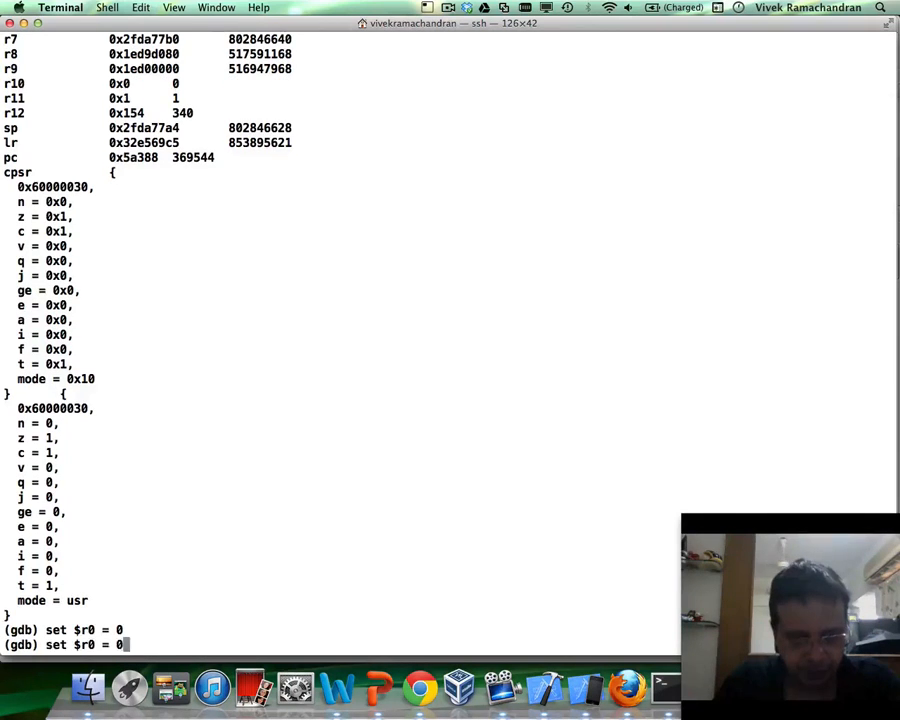
Dump the registers and resume the app with r0 forced to 0.
type("info registers")
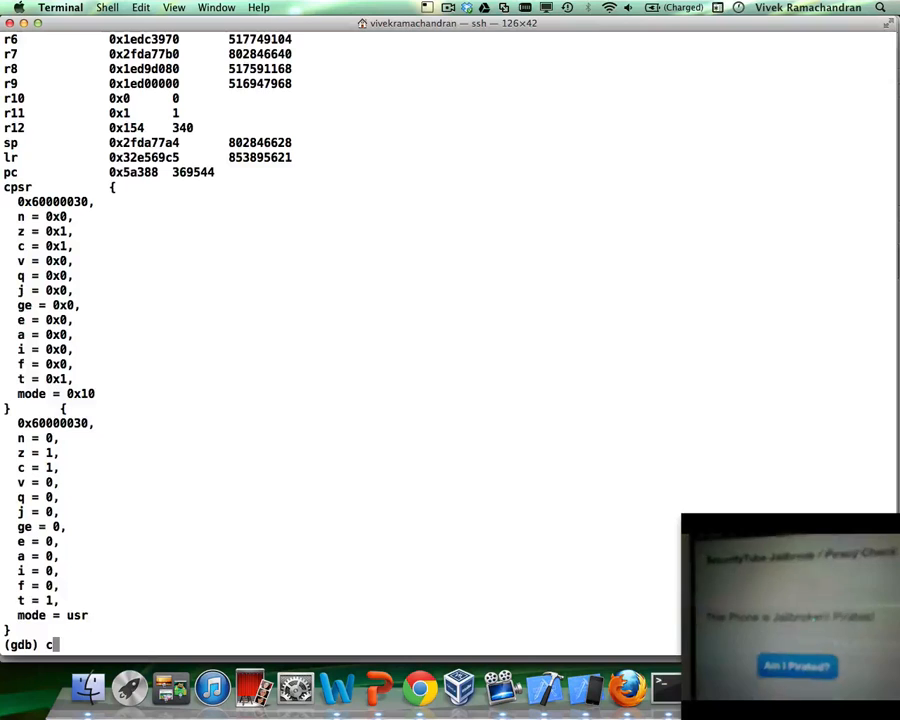
key("Return")
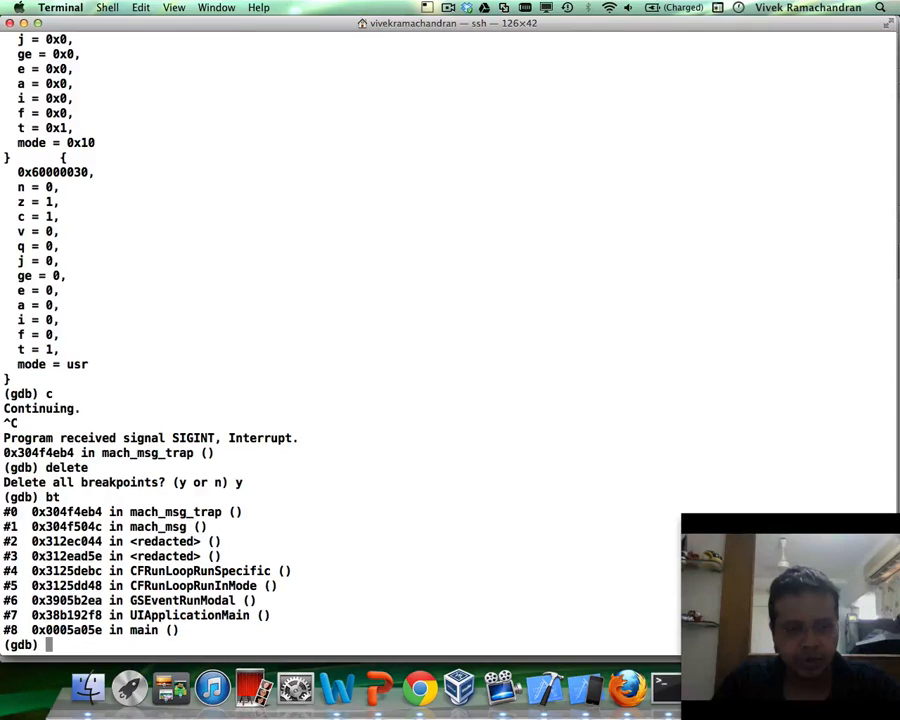
Quit GDB and reattach to AntiPiracyDemo with gdb -p 3410.
type("quit")
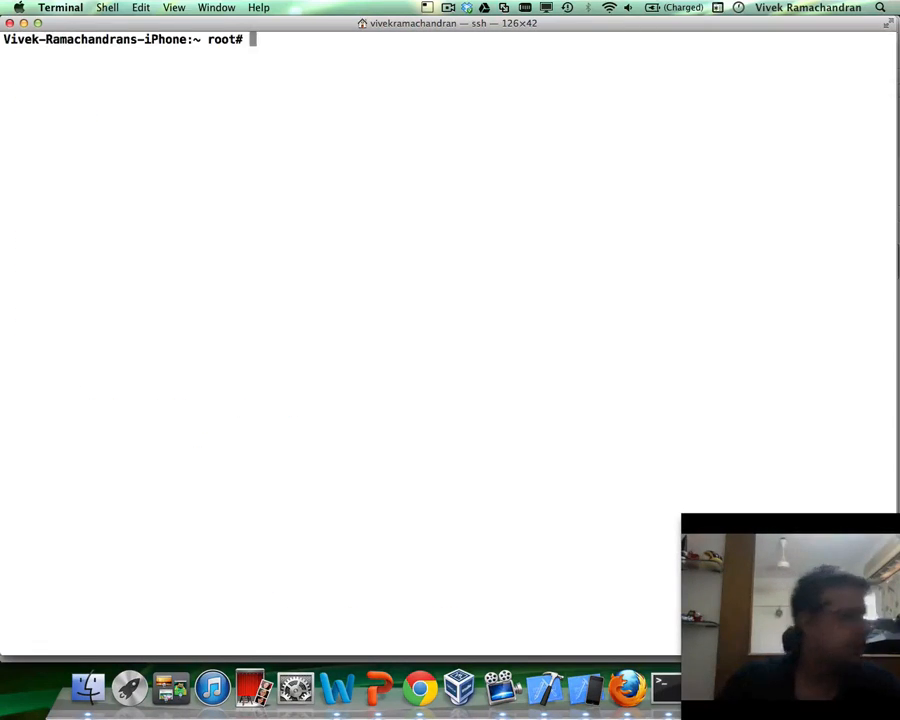
type("gdb -p 3410")
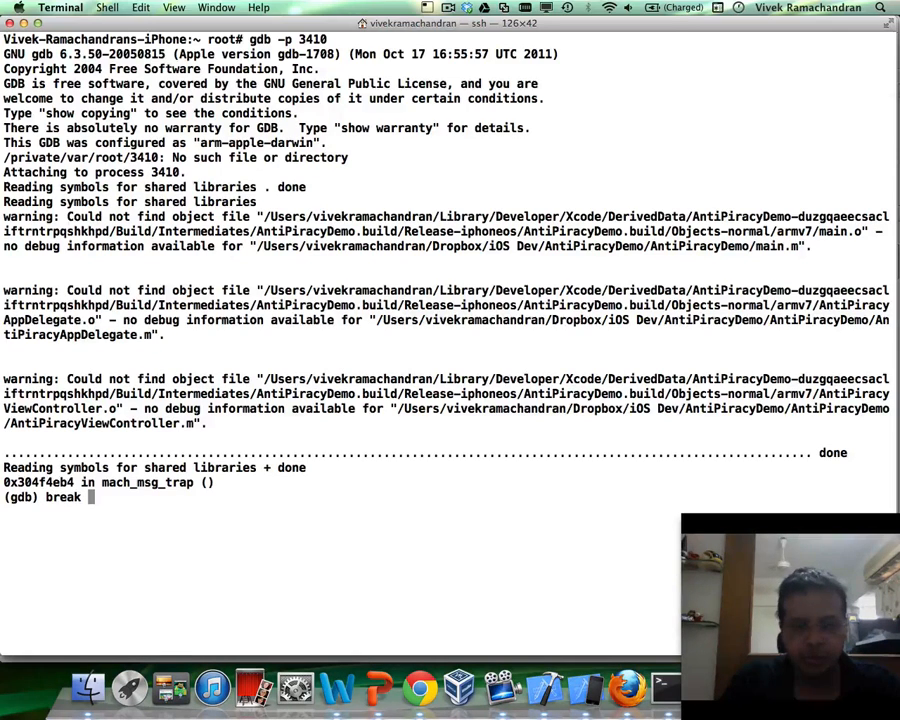
Break on -[AntiPiracyViewController checkPiracy:] using the copied class name, then continue.
type("-[AntiPiracyViewController")
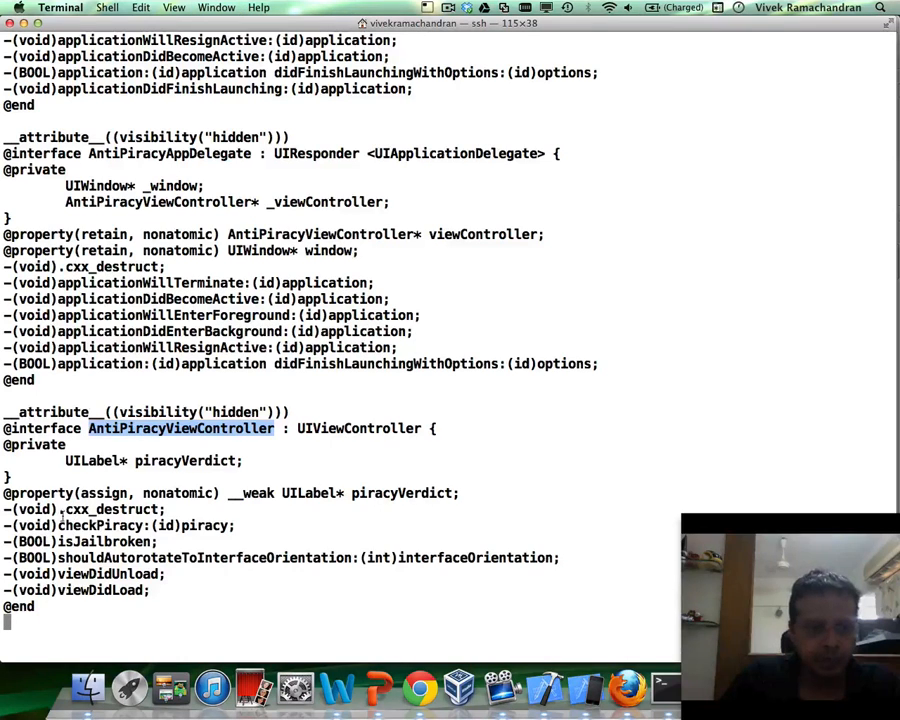
double_click(102, 525)
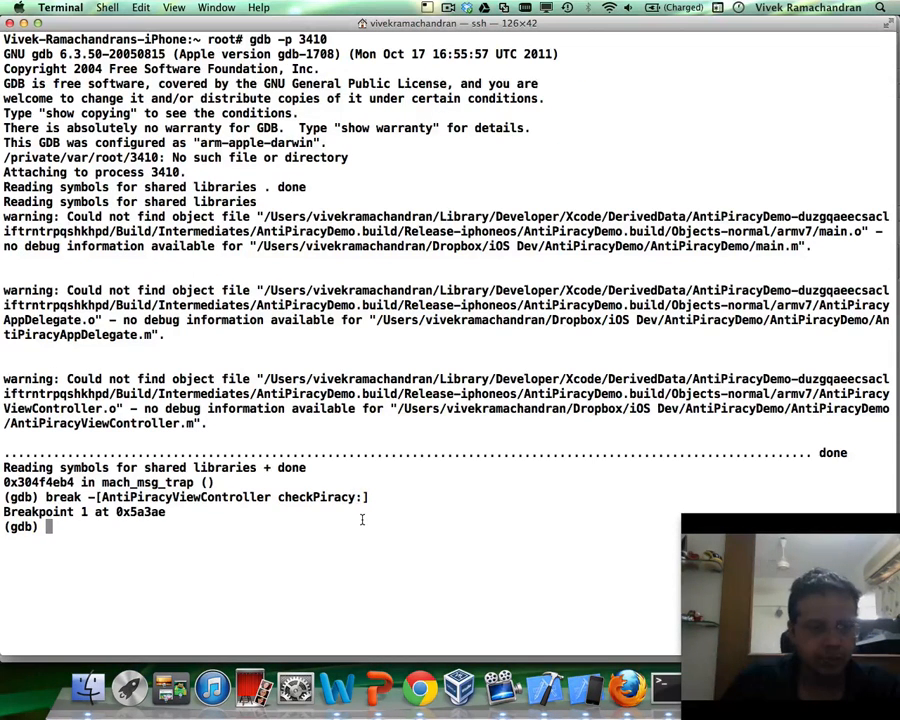
type("c")
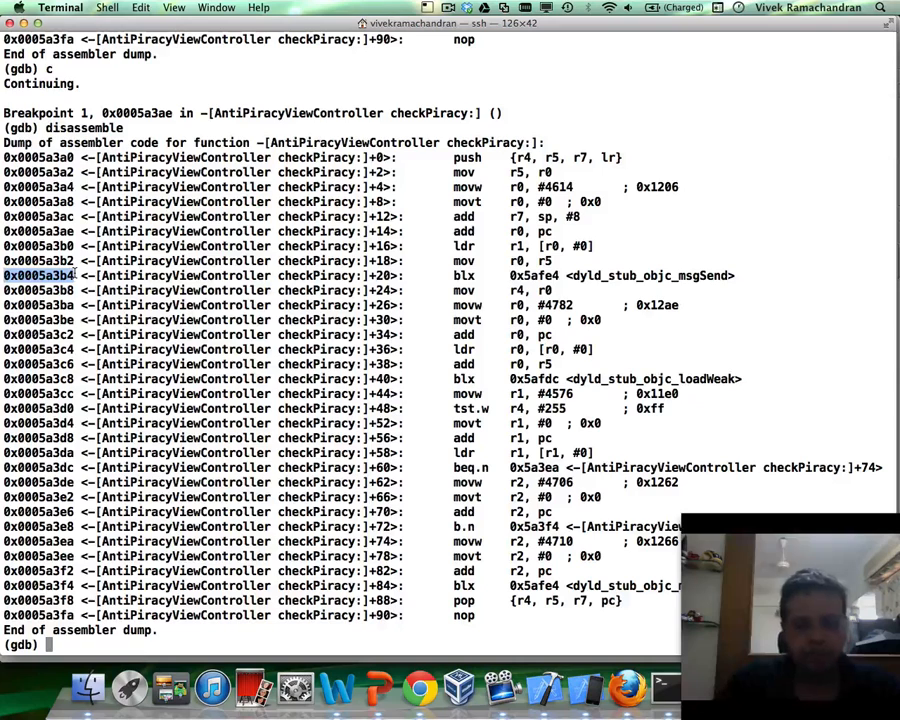
Break at 0x0005a3b4, continue, and read the selector in $r1 with x/s.
type("break *")
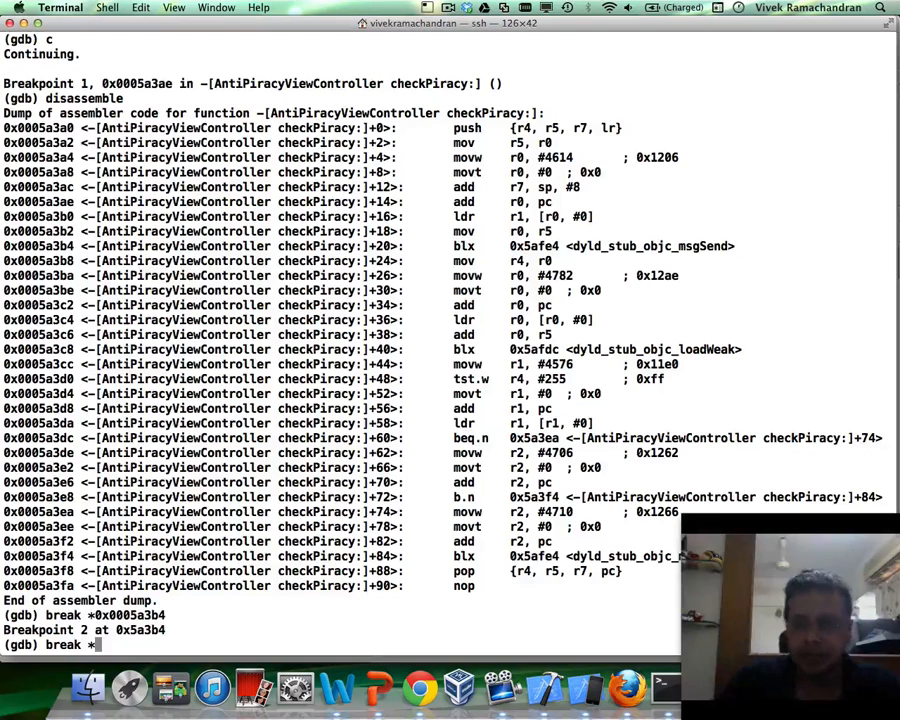
mouse_move(438, 150)
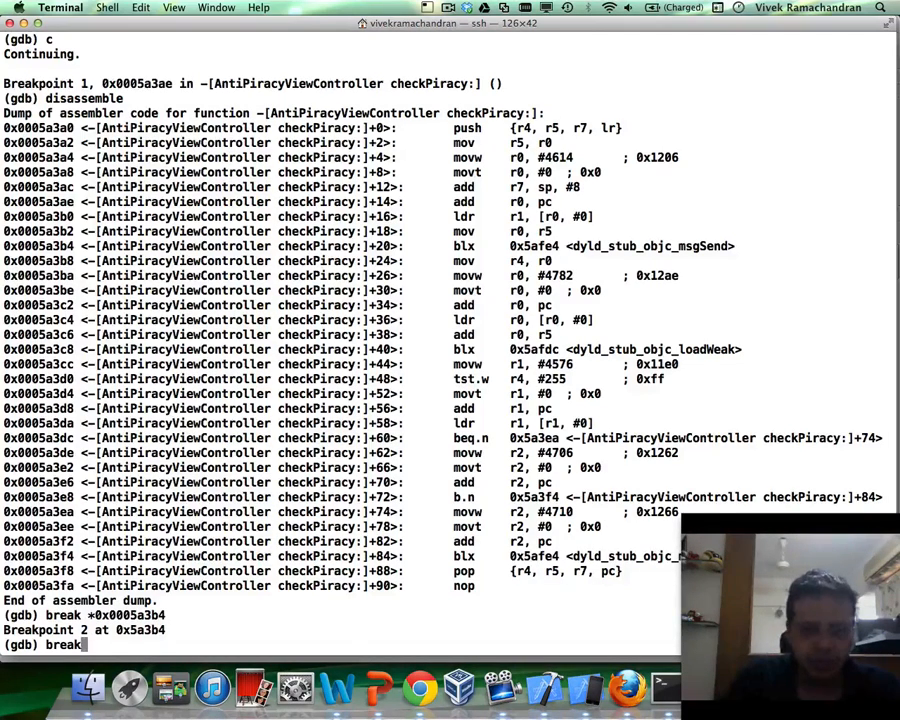
type("c")
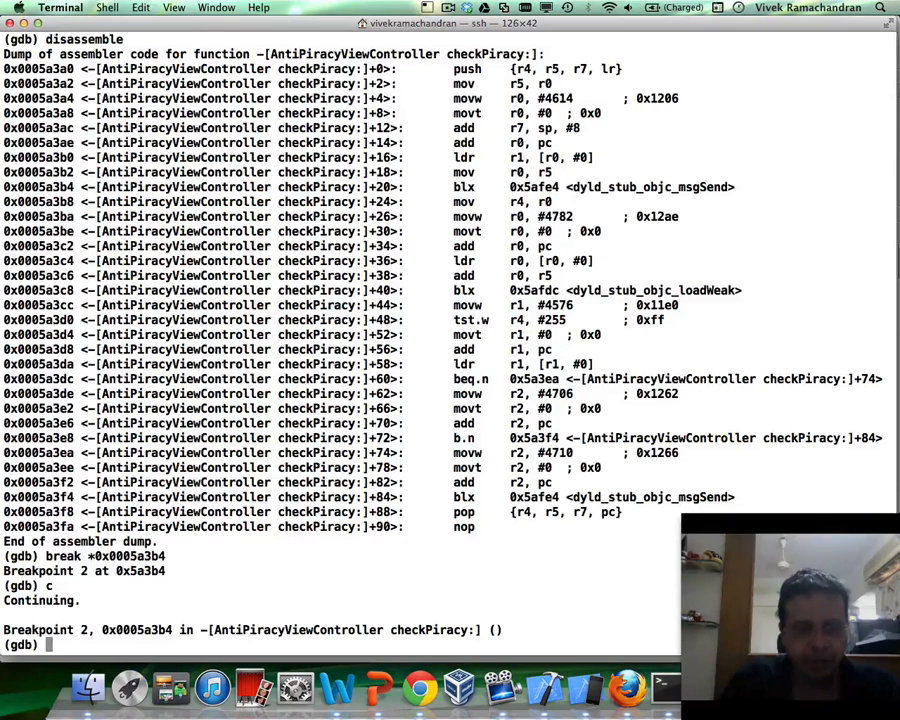
type("x/s $r1")
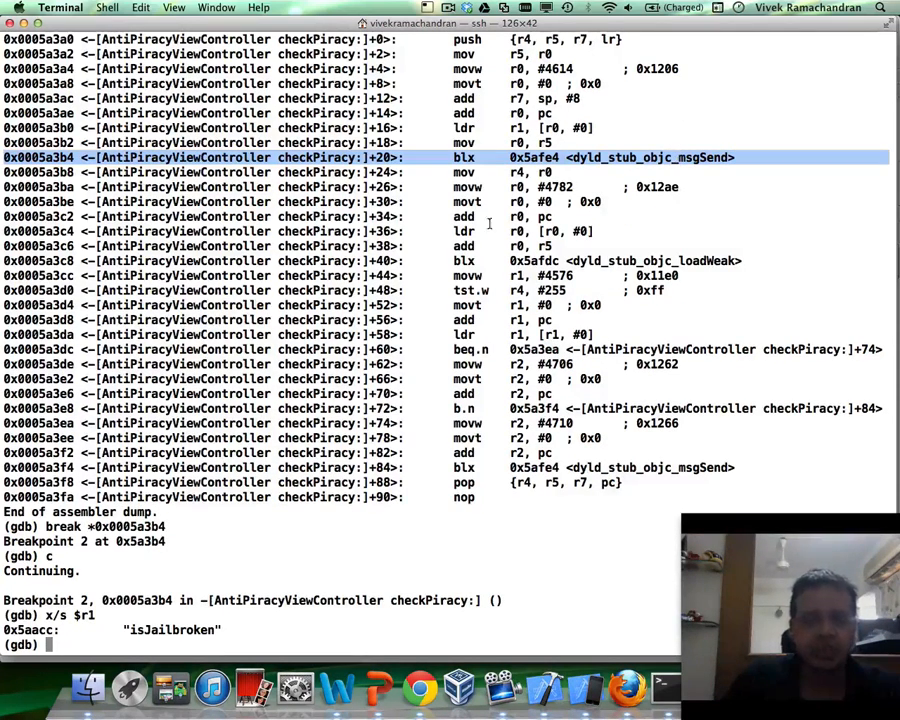
mouse_move(411, 268)
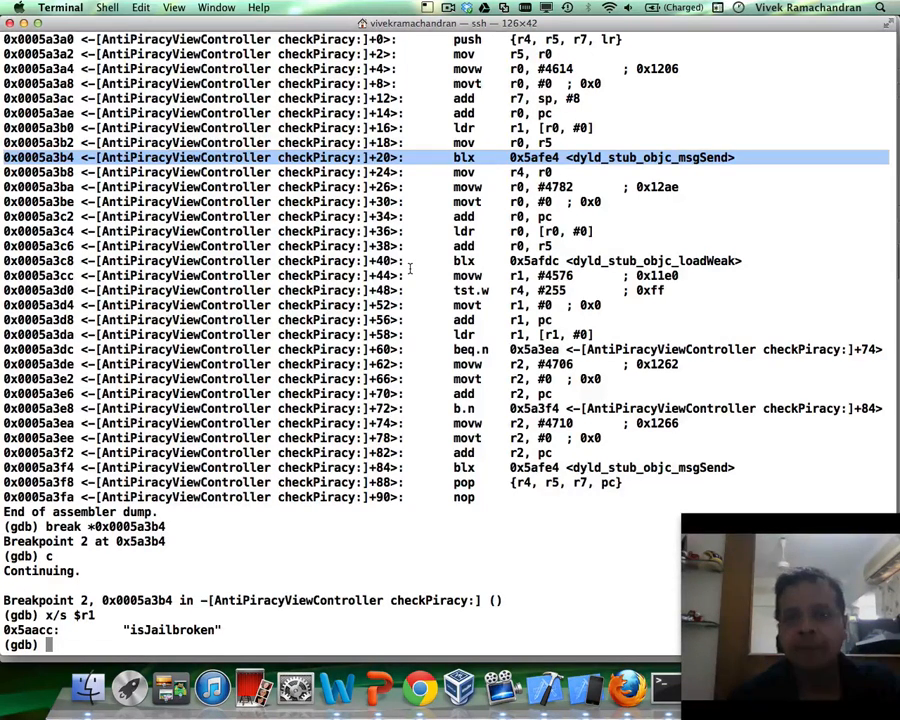
mouse_move(564, 172)
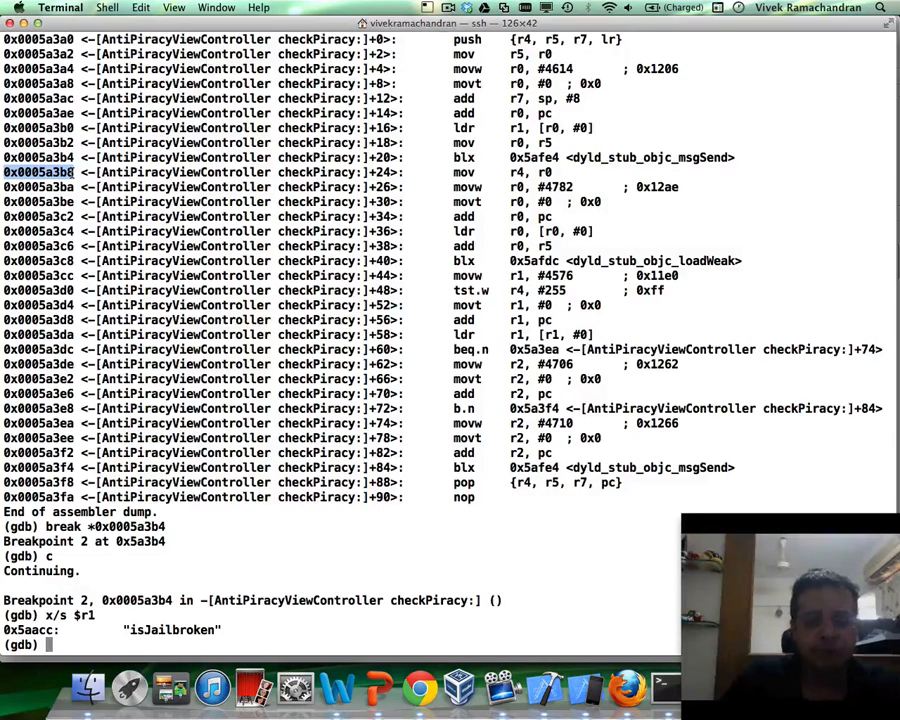
Break at 0x0005a3b8 after isJailbroken, continue, dump registers, and begin setting $r0.
type("break *0x0005a3b8")
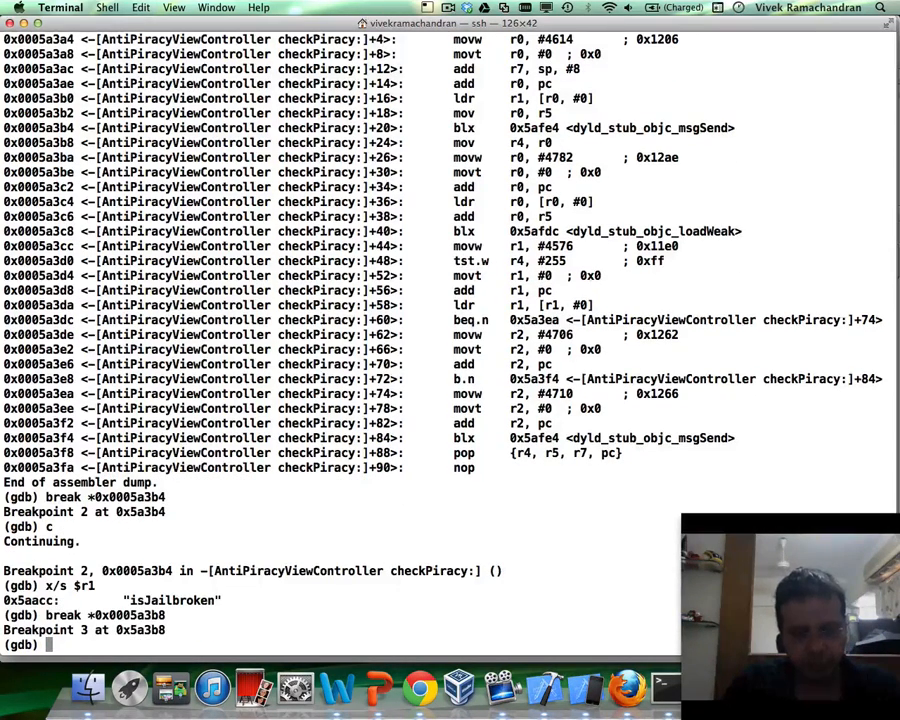
type("c")
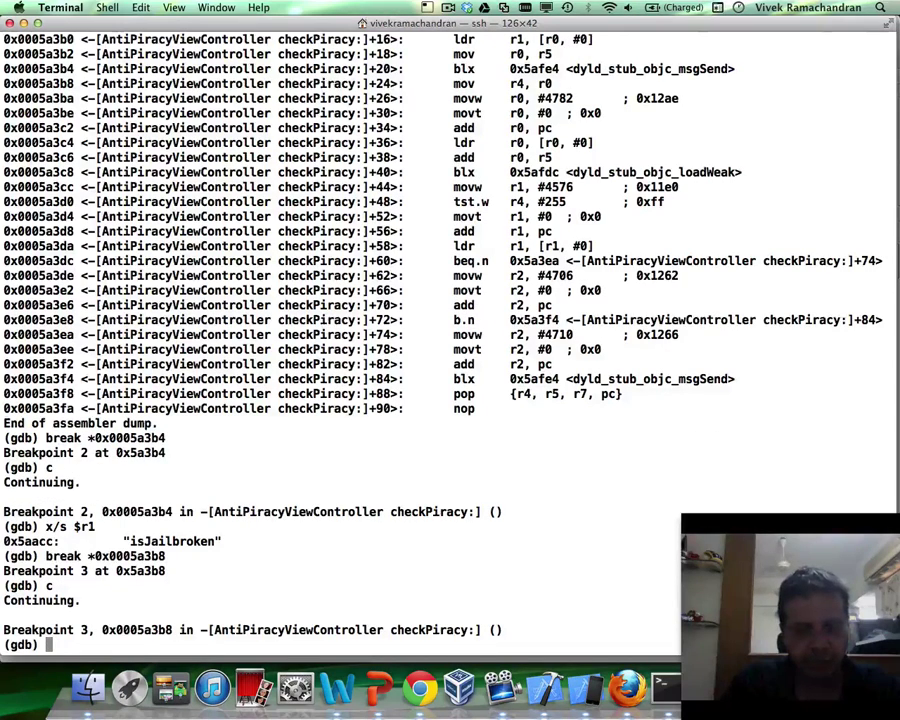
type("info registers")
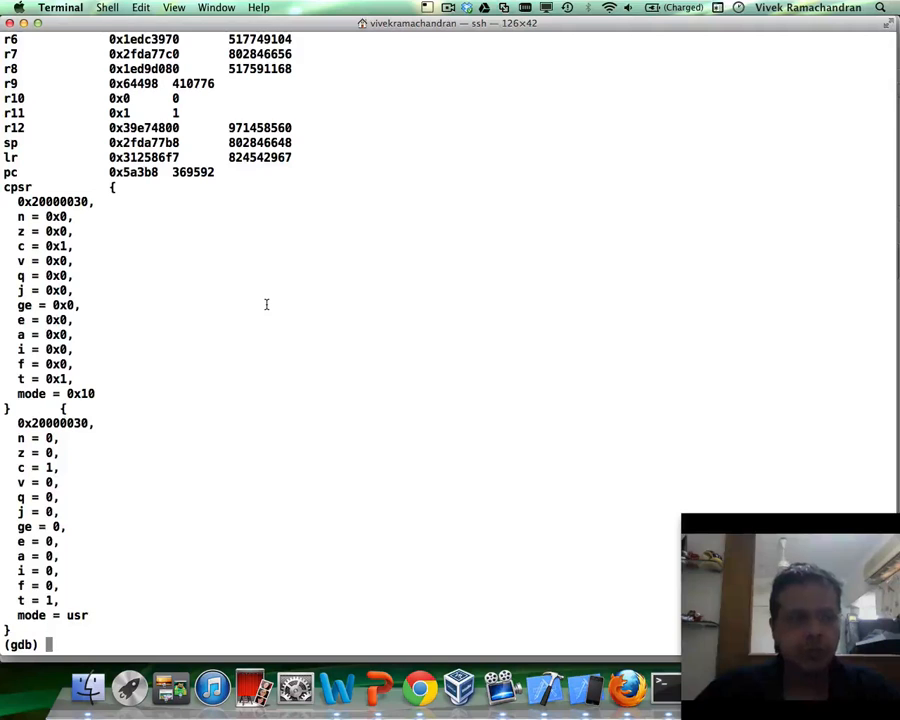
type("info registers")
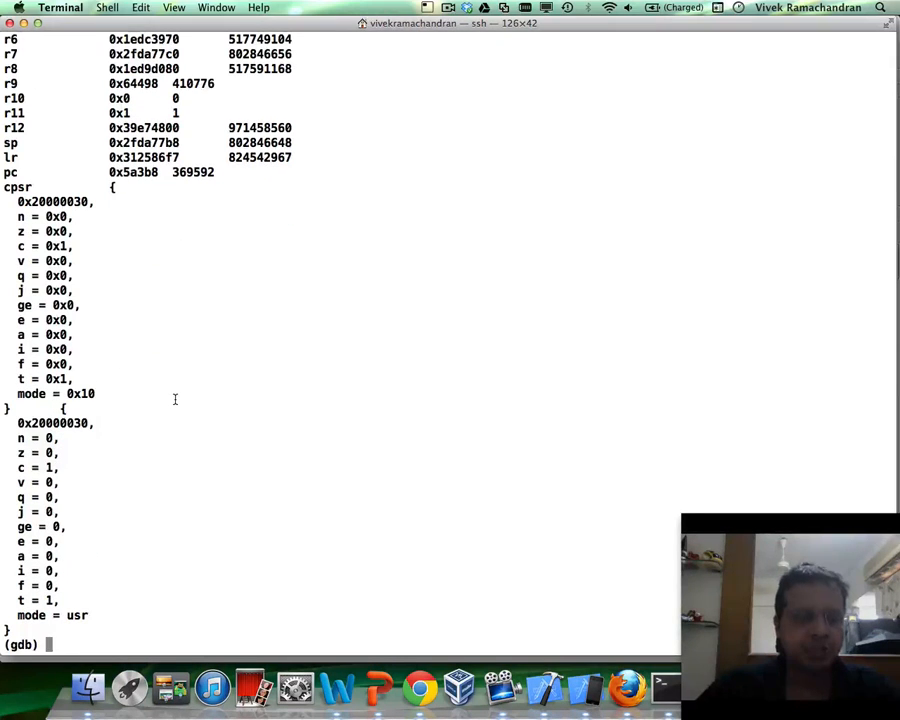
type("set $")
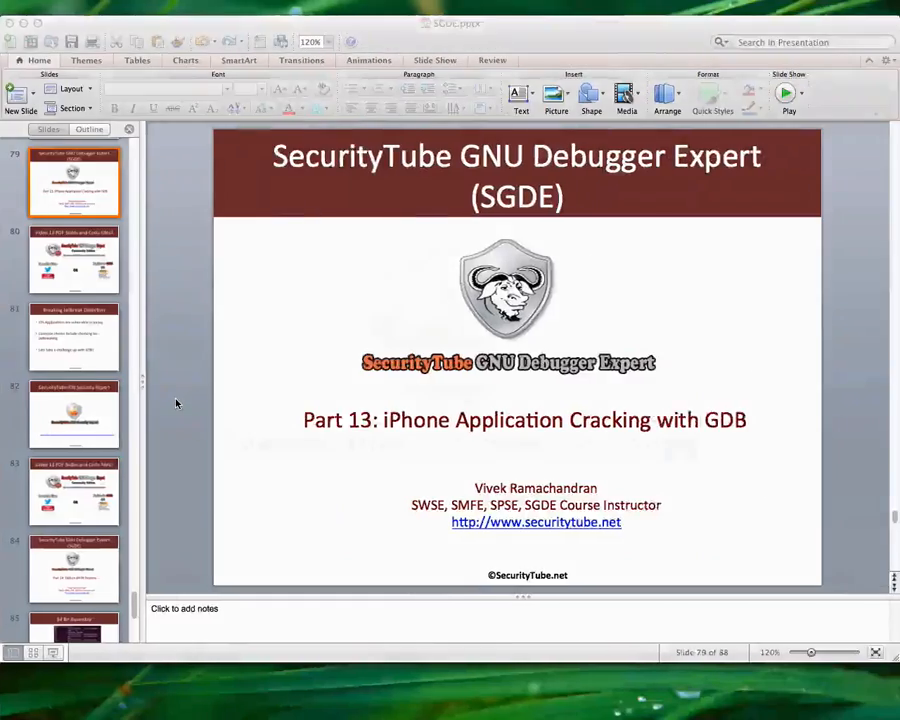
left_click(784, 95)
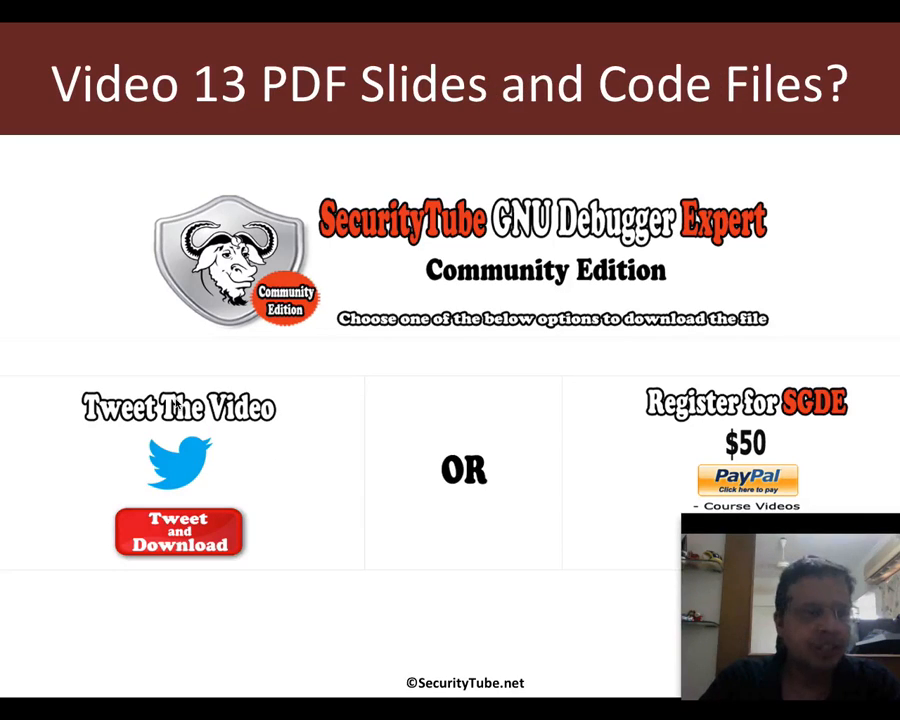